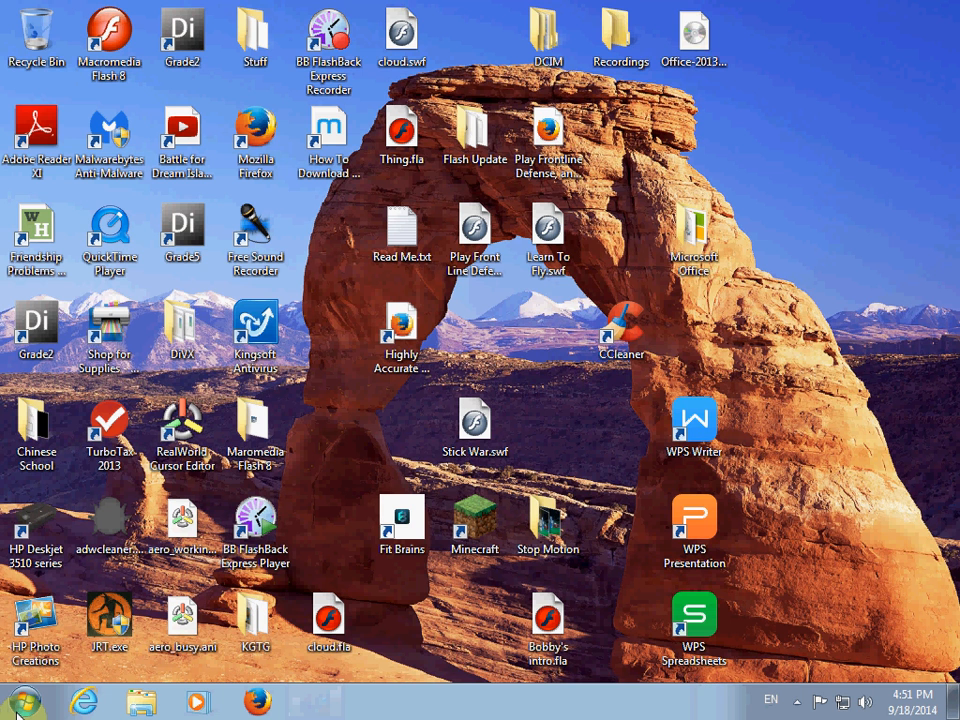
# Step: Visit minecraft.net in Firefox, then minimize the browser to show the desktop
pyautogui.click(24, 700)
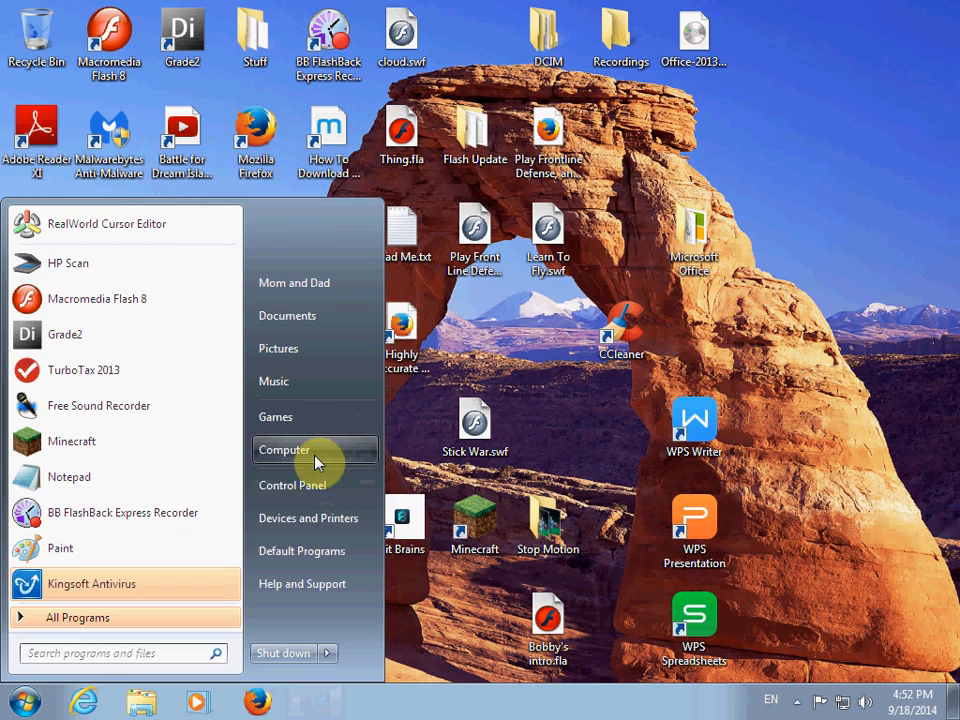
pyautogui.moveTo(316, 450)
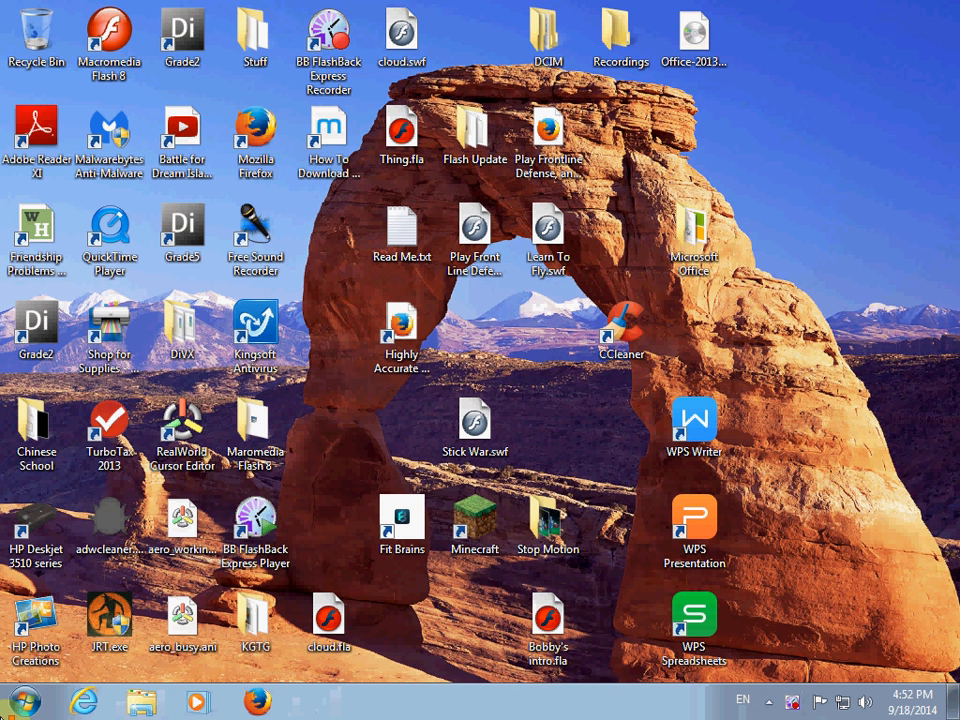
pyautogui.moveTo(324, 508)
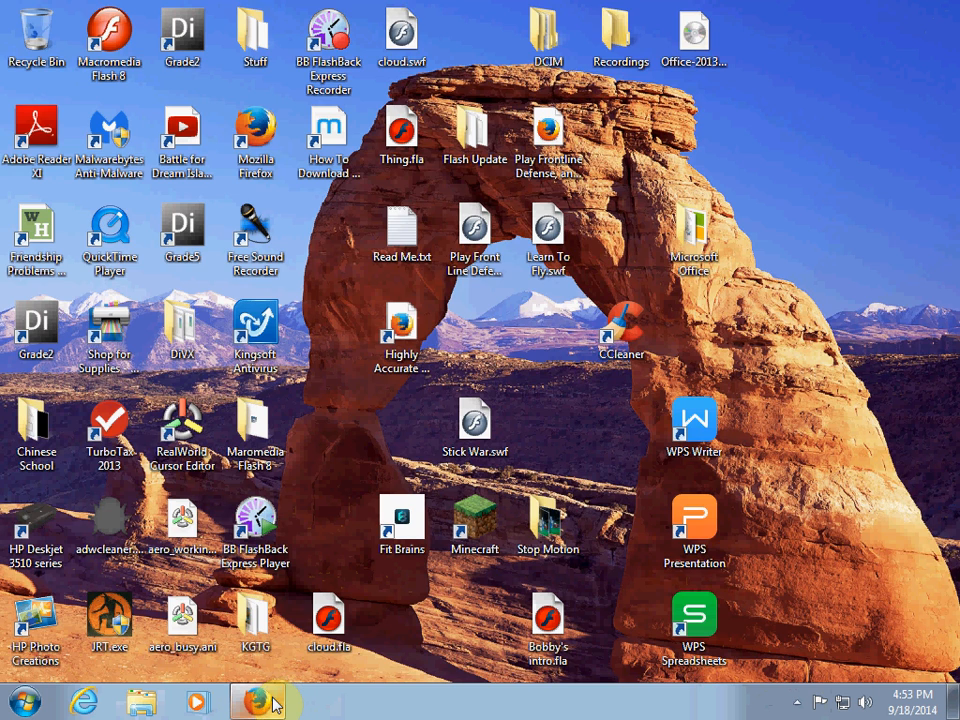
pyautogui.click(258, 700)
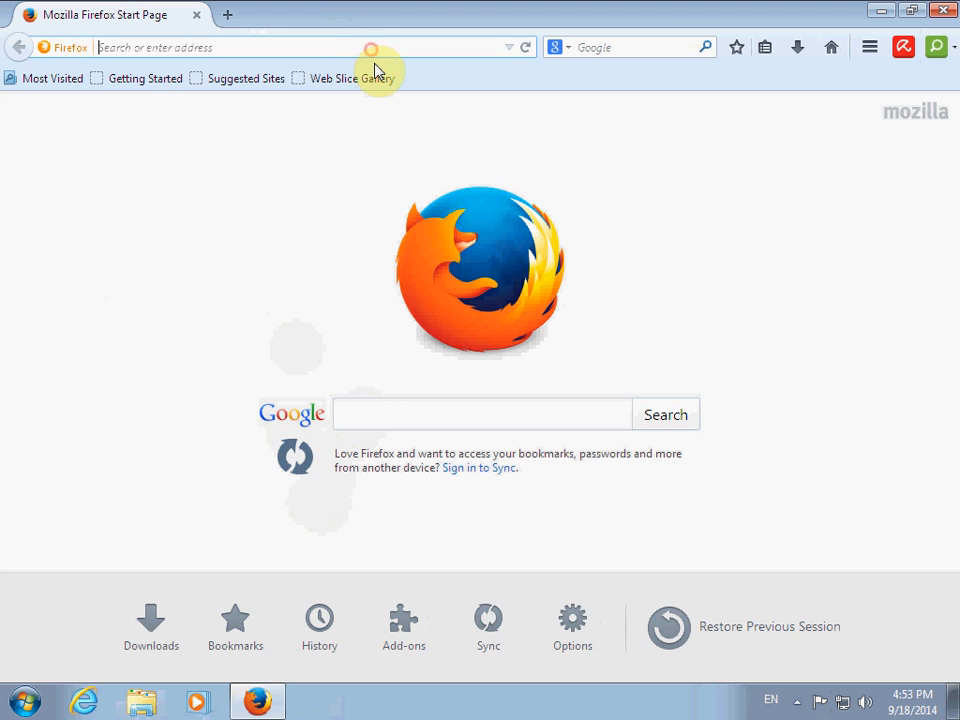
pyautogui.write('minecraft.')
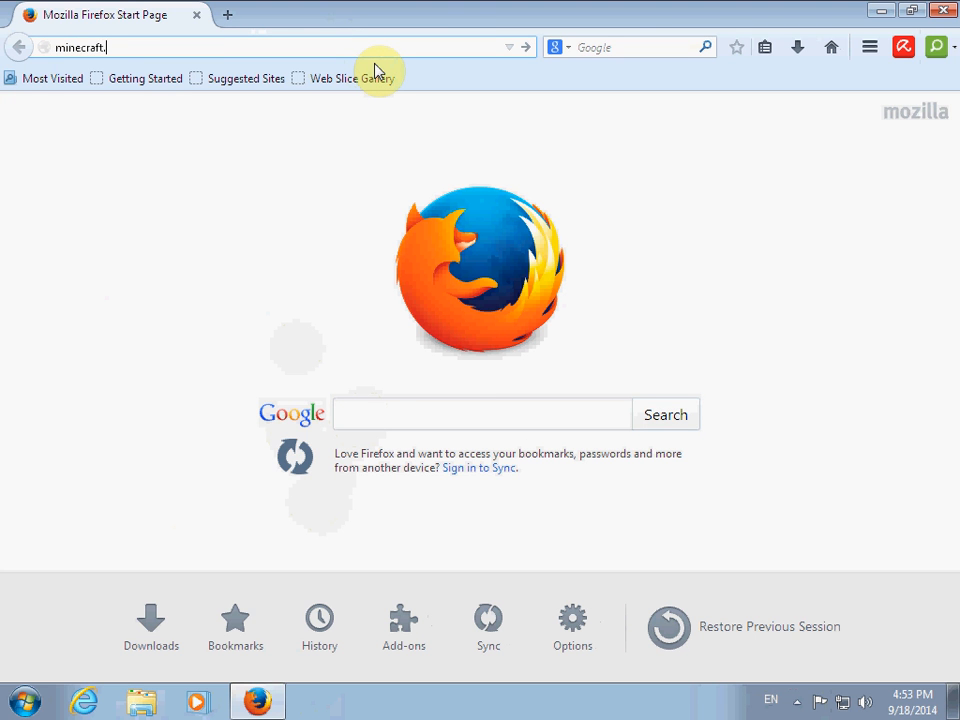
pyautogui.press('Return')
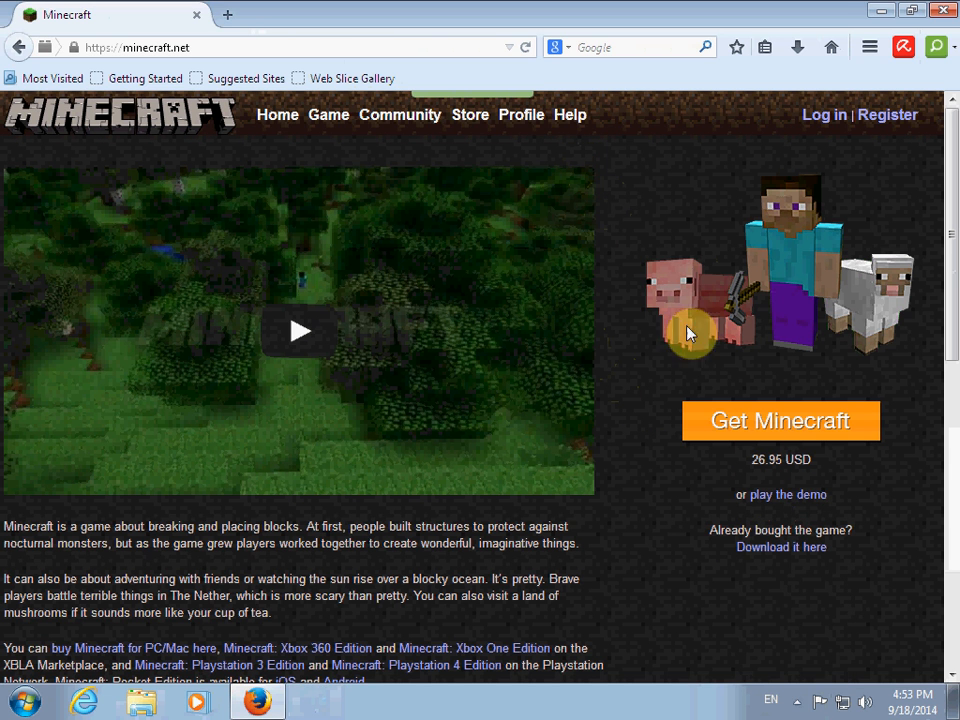
pyautogui.click(780, 546)
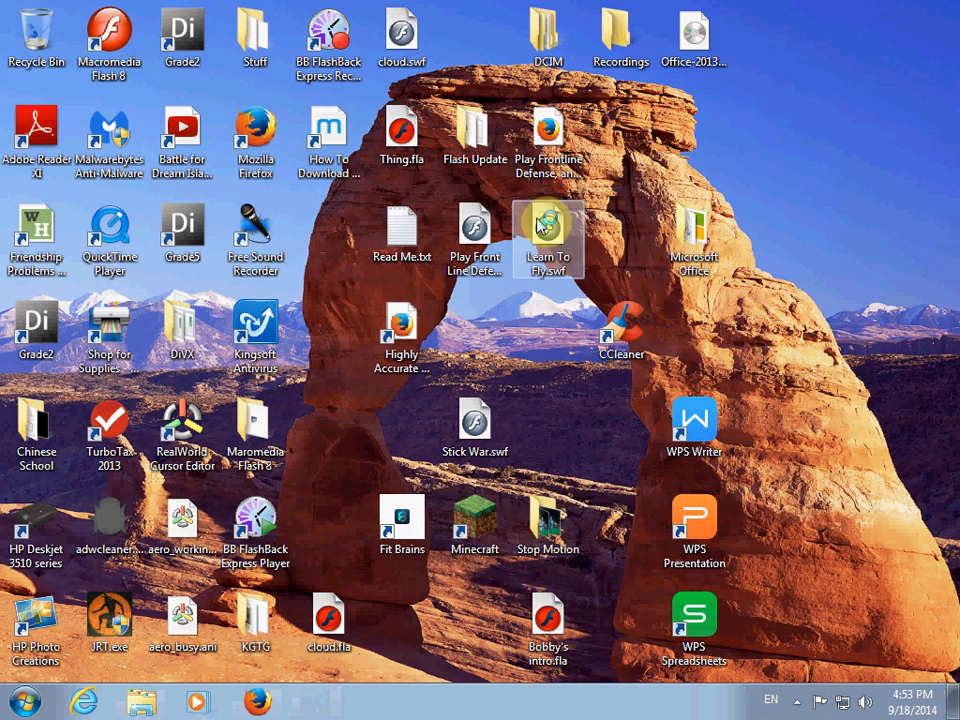
# Step: Paste Minecraft.exe onto the desktop and launch it
pyautogui.rightClick(352, 444)
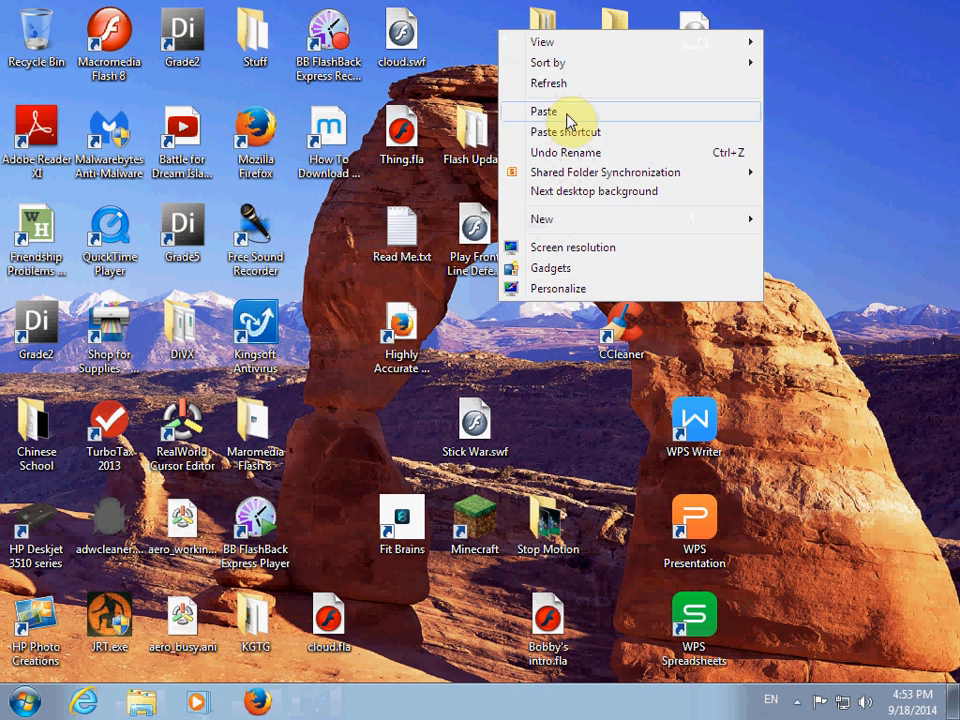
pyautogui.click(546, 112)
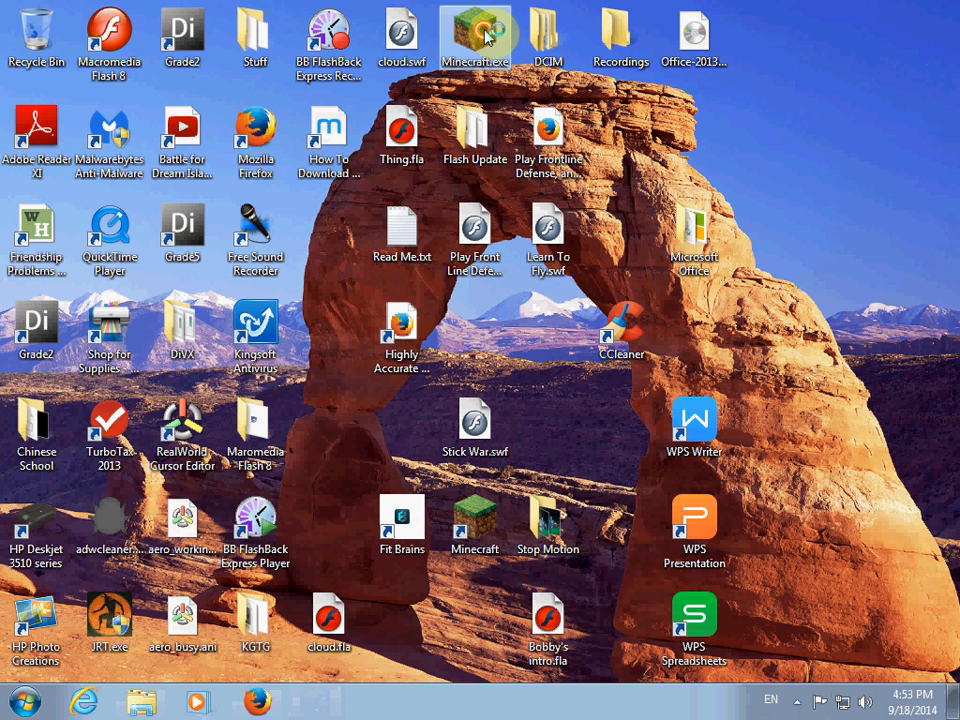
pyautogui.doubleClick(476, 36)
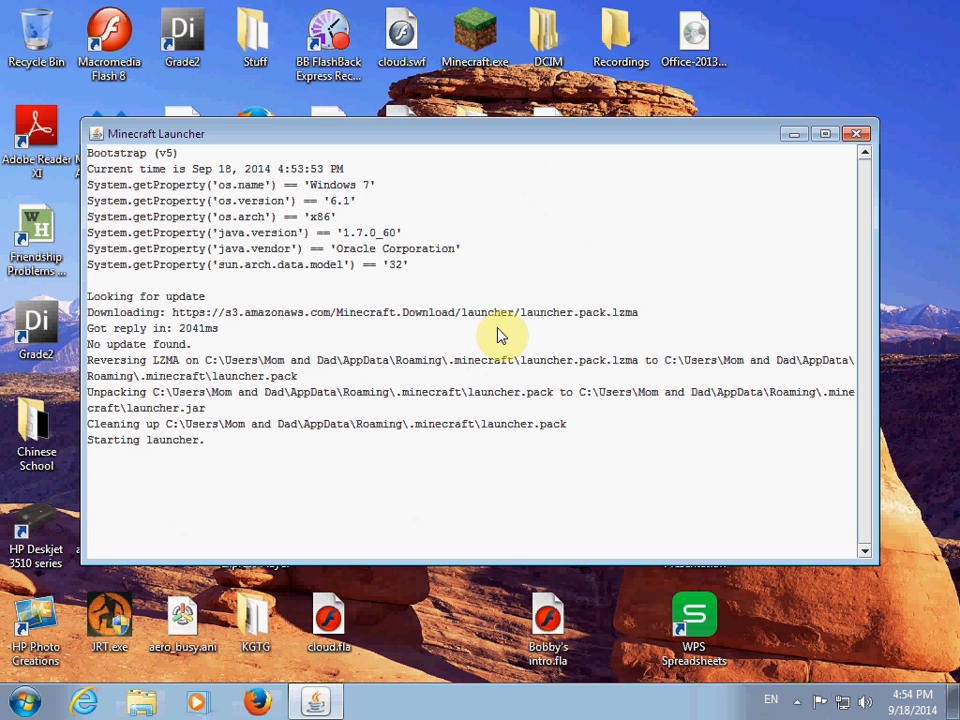
pyautogui.moveTo(520, 240)
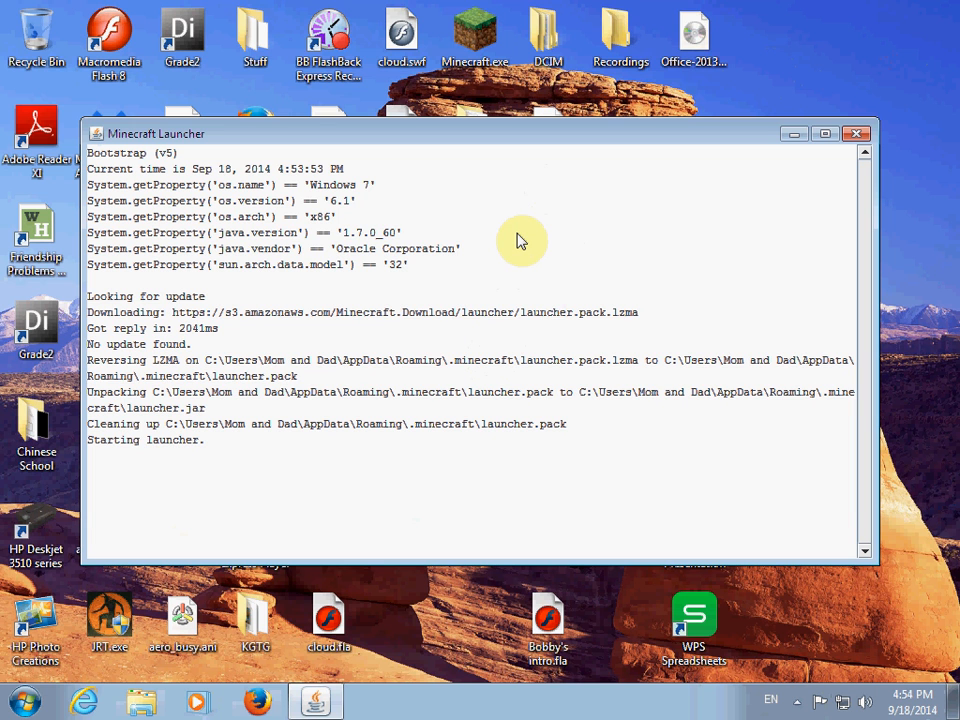
pyautogui.moveTo(632, 120)
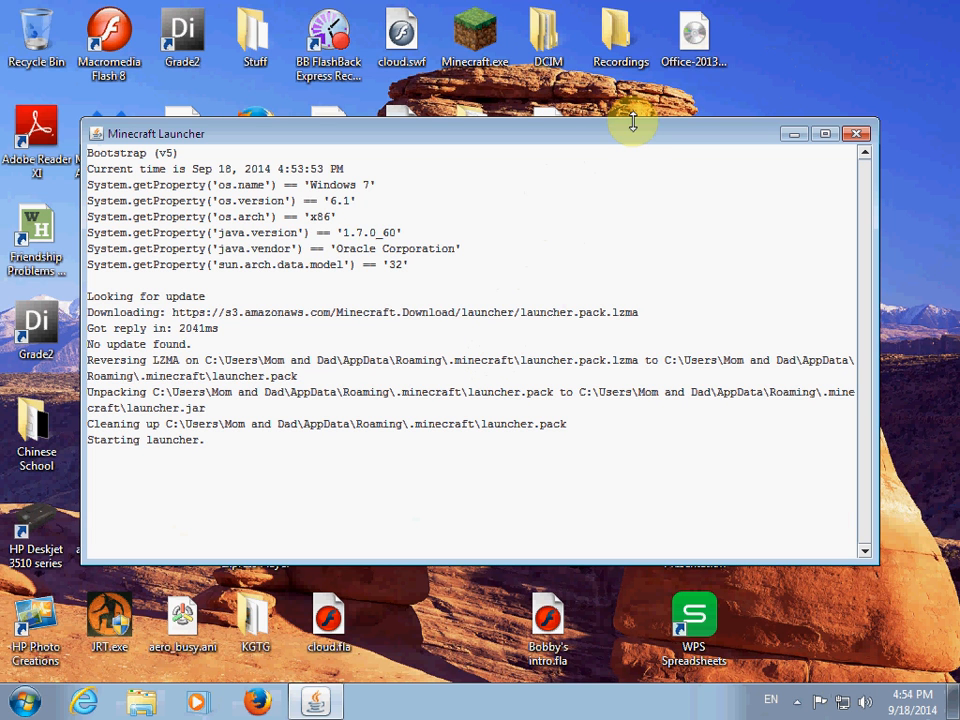
pyautogui.moveTo(632, 152)
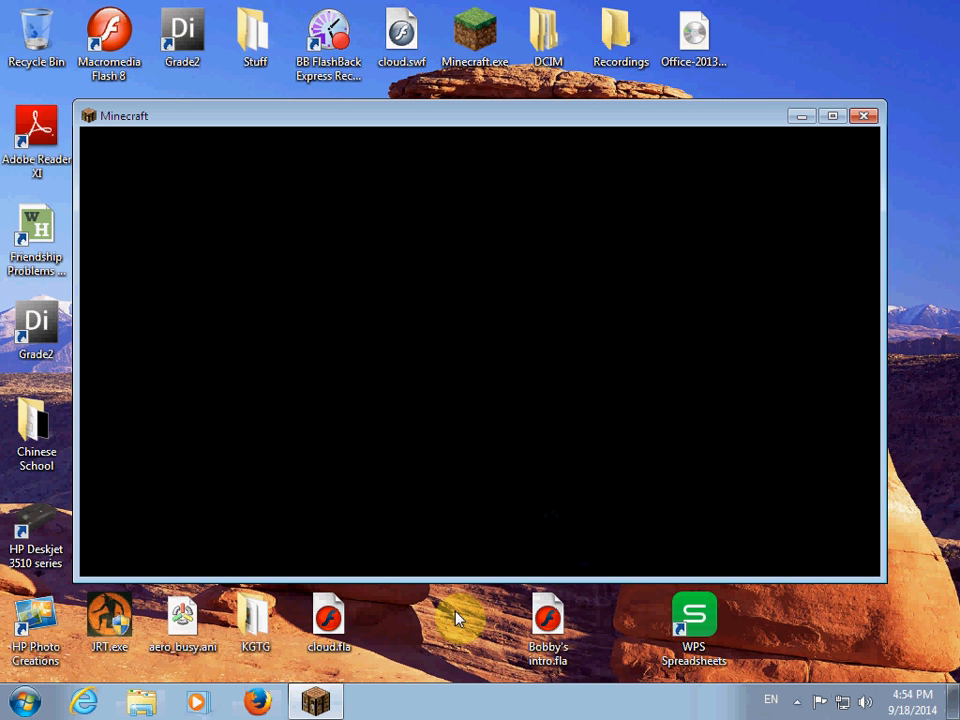
# Step: Close the launcher after the video driver error and attempt to delete Minecraft.exe, cancelling the File In Use refusal
pyautogui.click(24, 700)
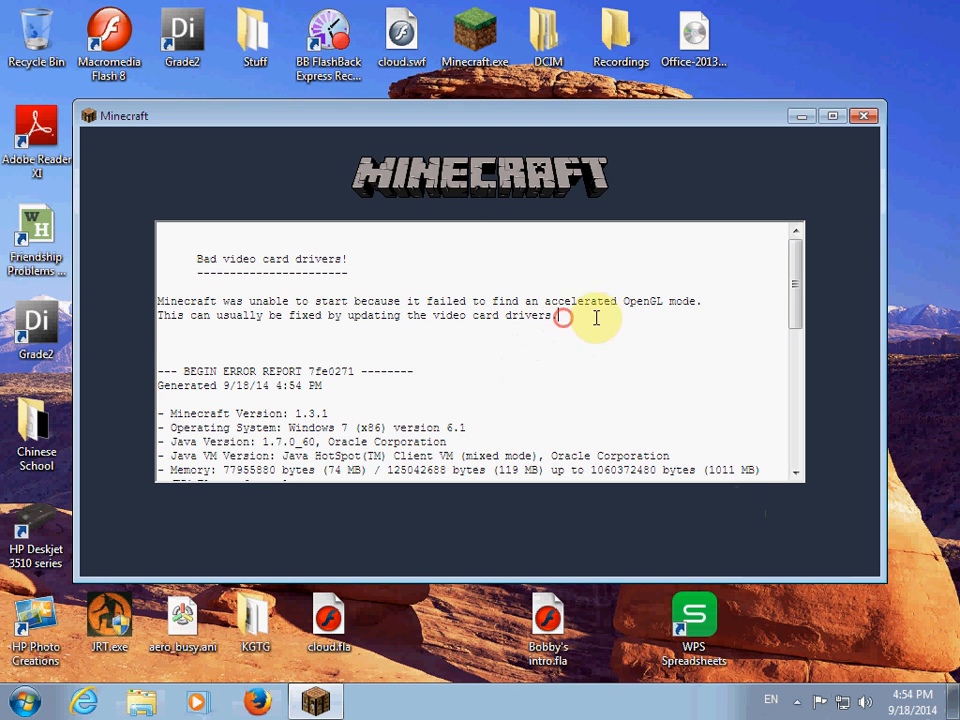
pyautogui.moveTo(620, 414)
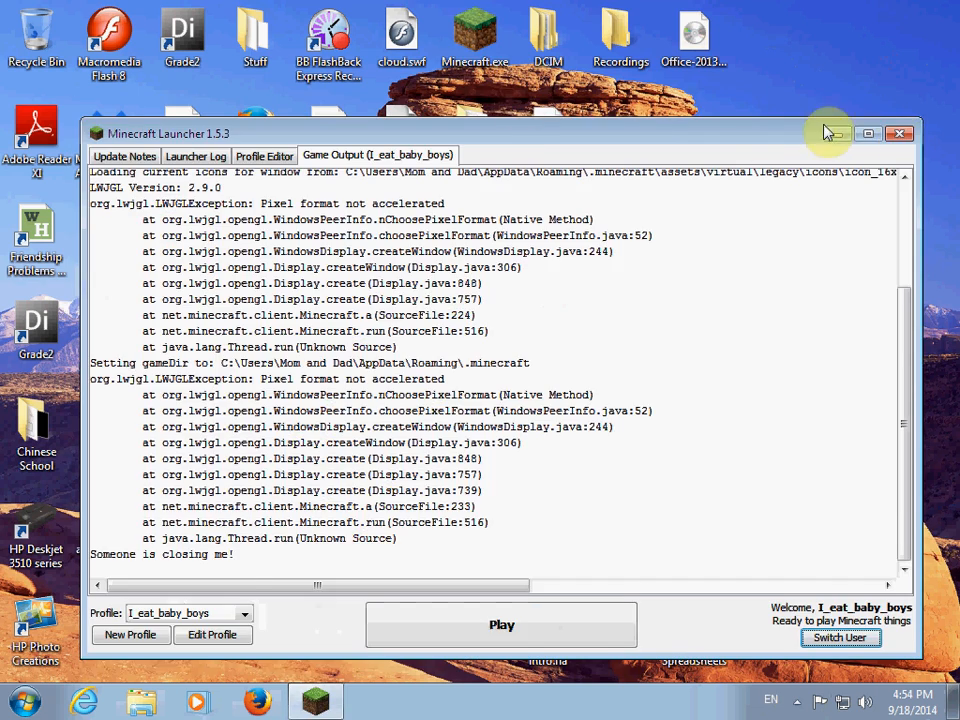
pyautogui.click(898, 132)
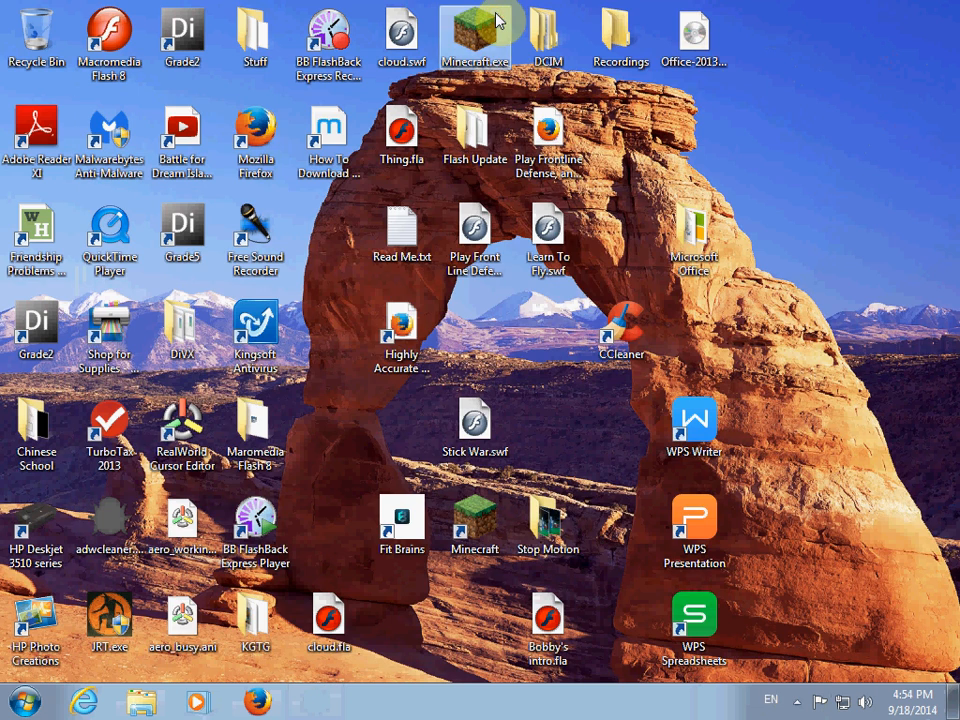
pyautogui.press('Delete')
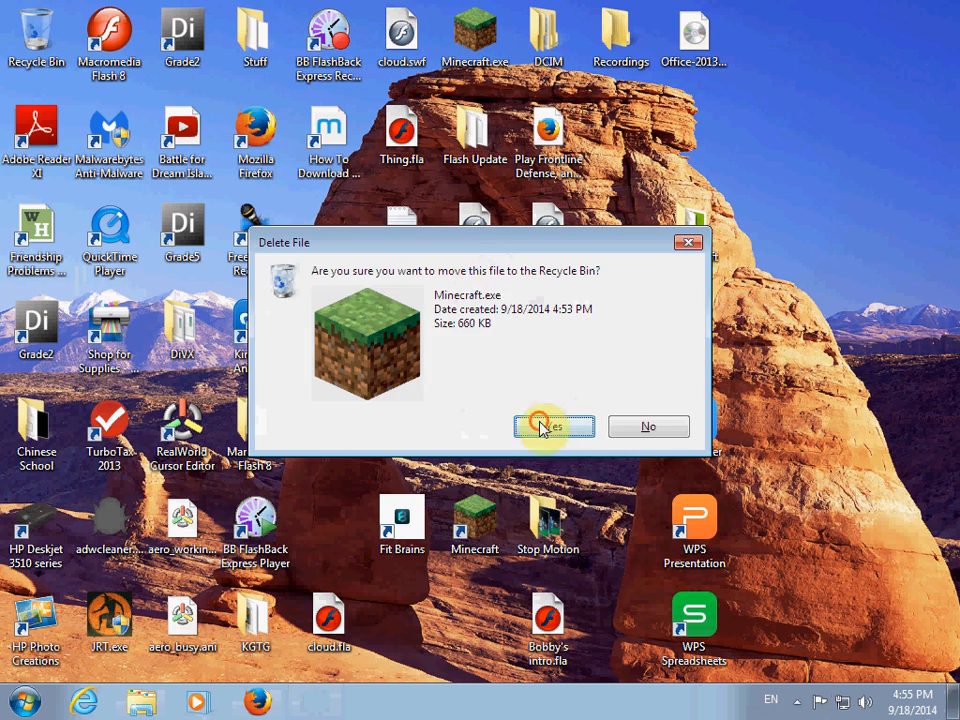
pyautogui.click(552, 428)
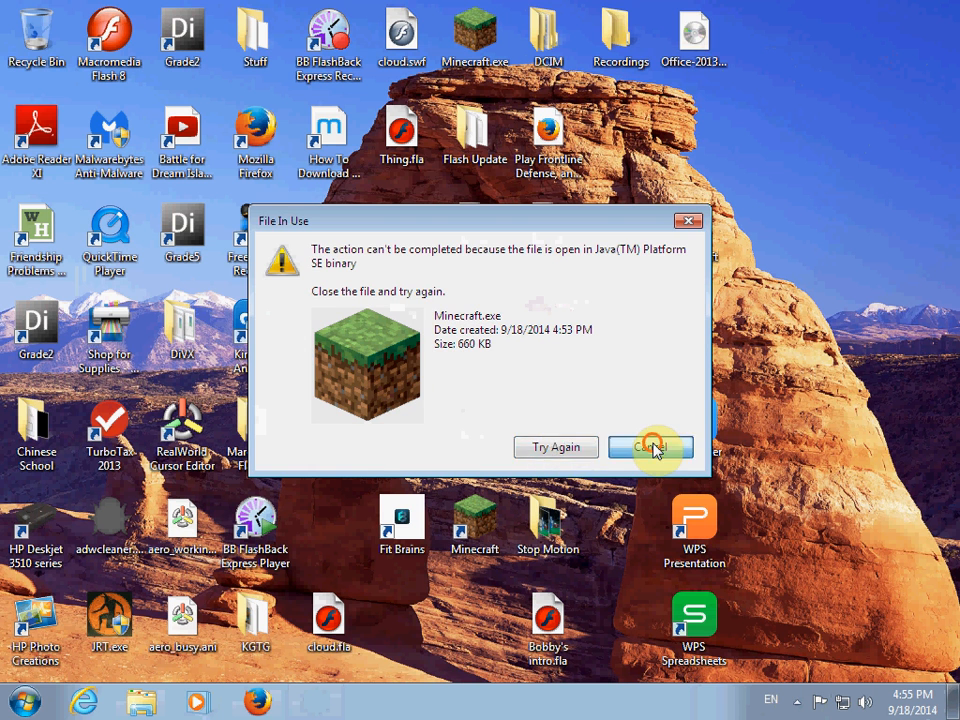
pyautogui.click(650, 448)
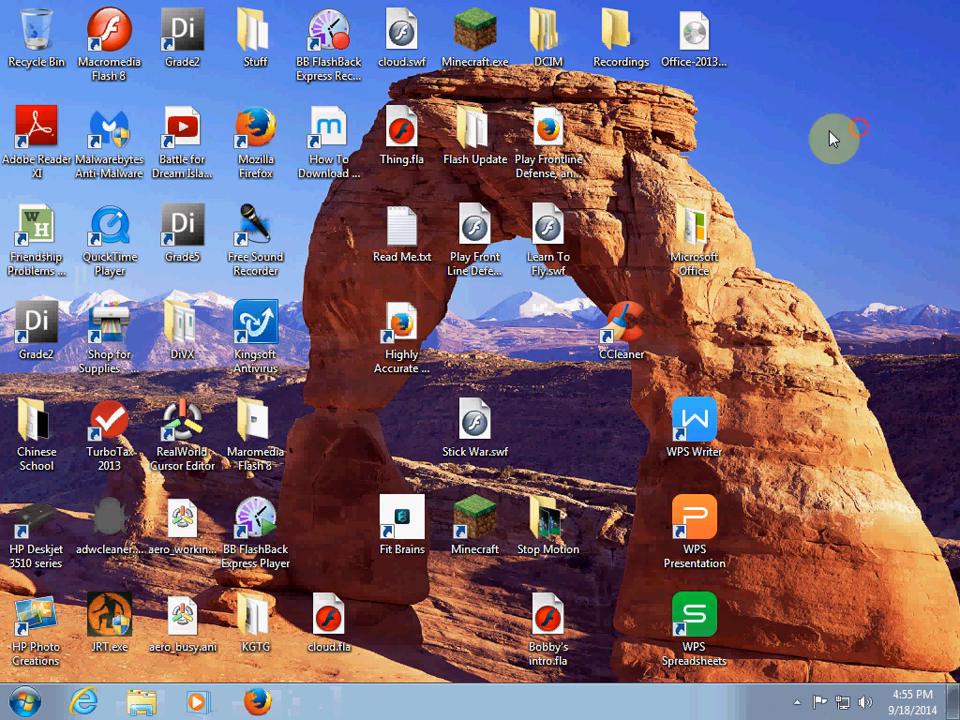
# Step: Find Minecraft.exe under %appdata%\.minecraft and enable compatibility mode for an older Windows version
pyautogui.rightClick(474, 36)
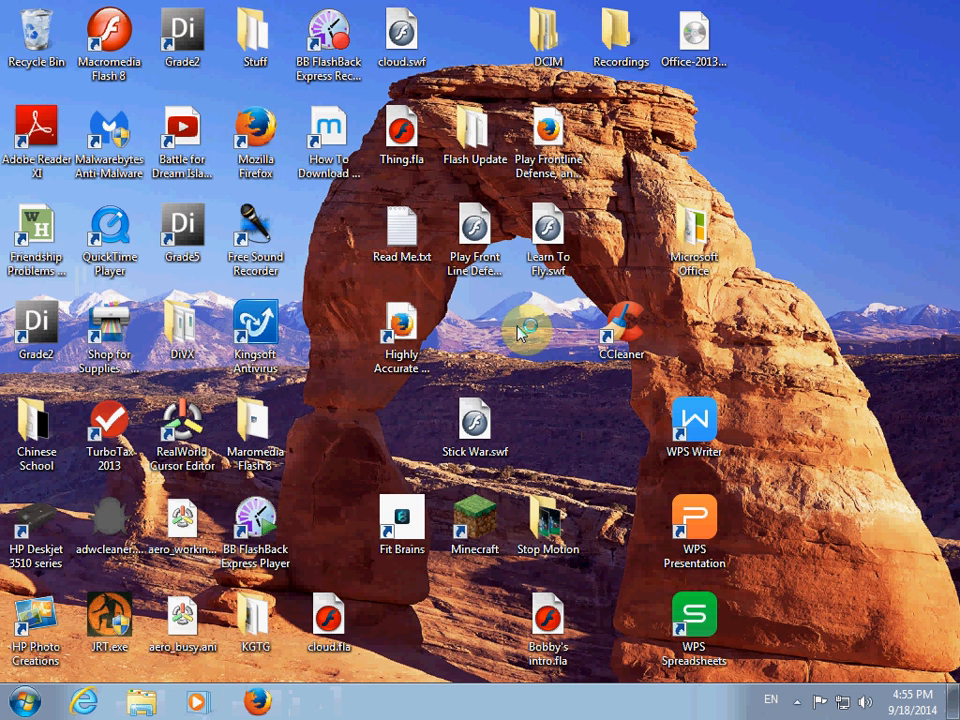
pyautogui.click(18, 700)
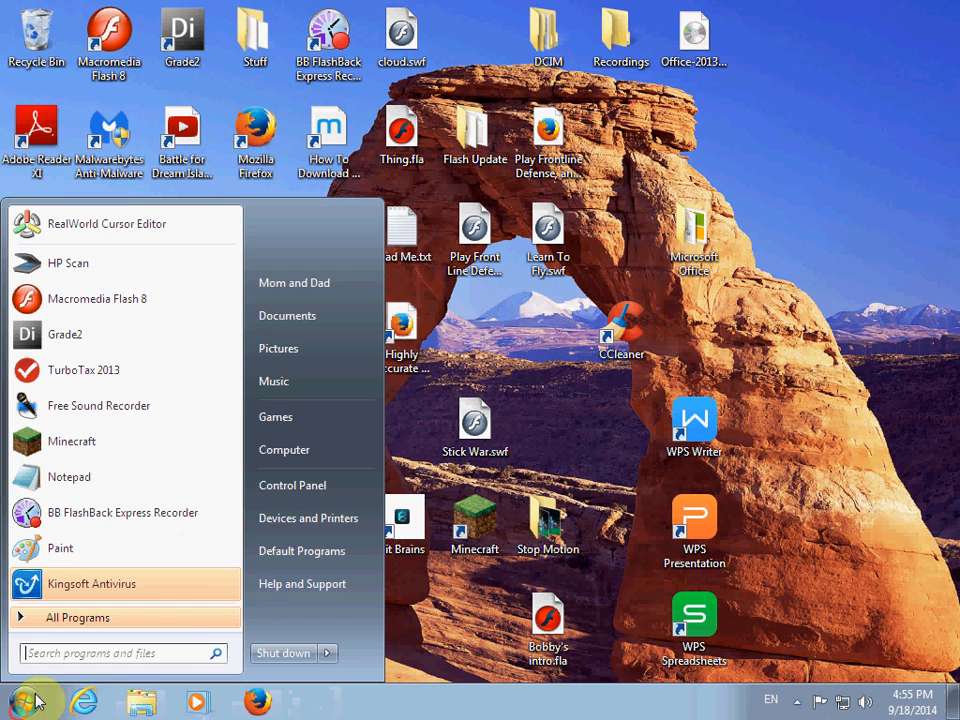
pyautogui.write('%a')
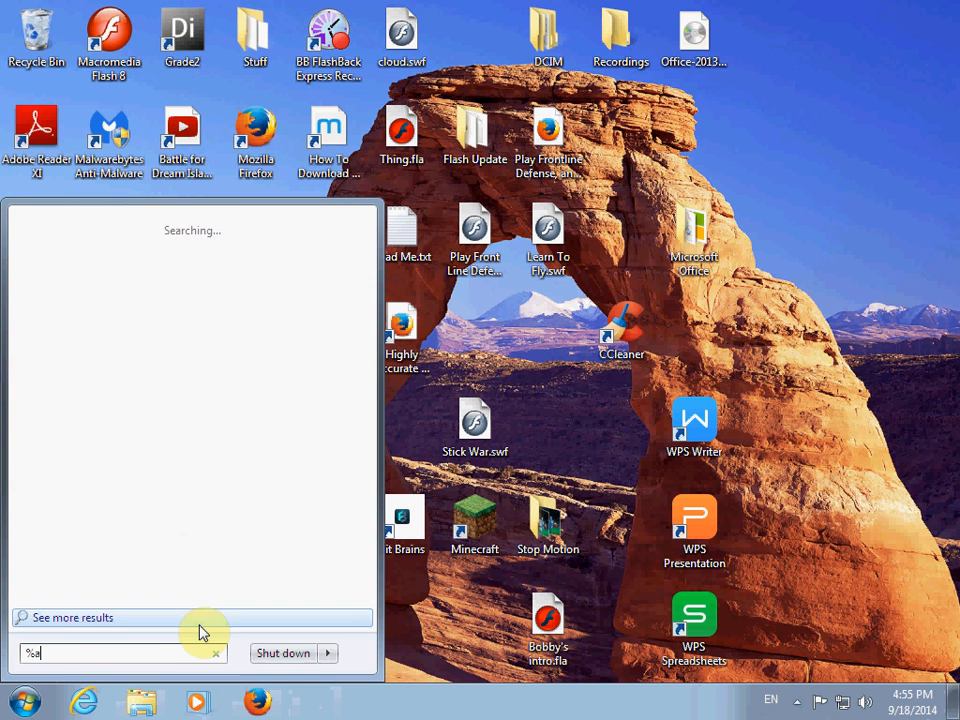
pyautogui.write('ppdata%')
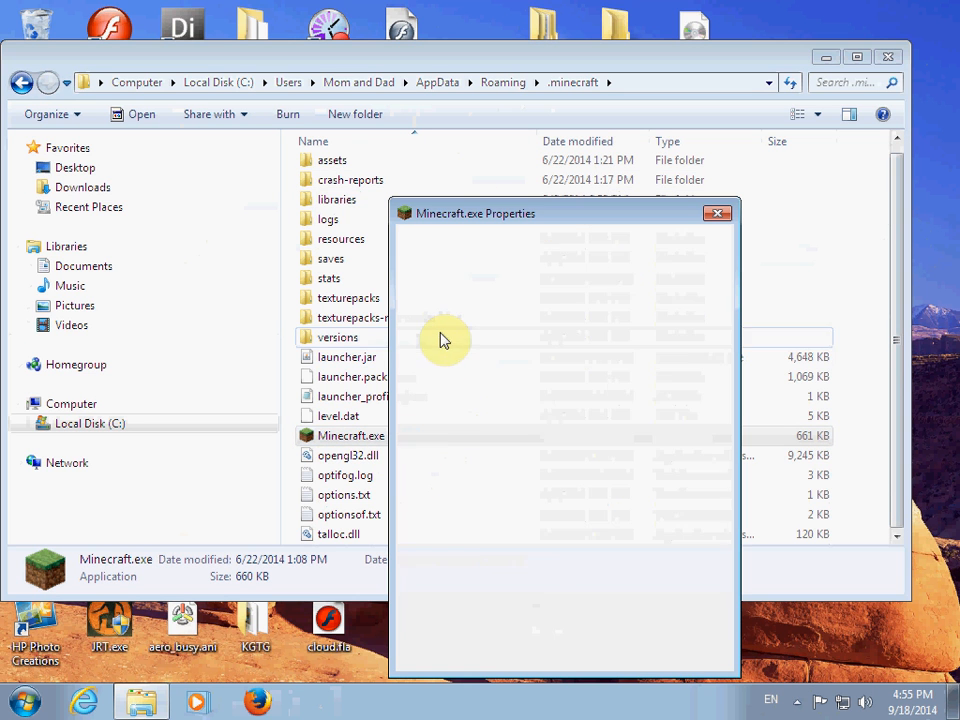
pyautogui.click(634, 370)
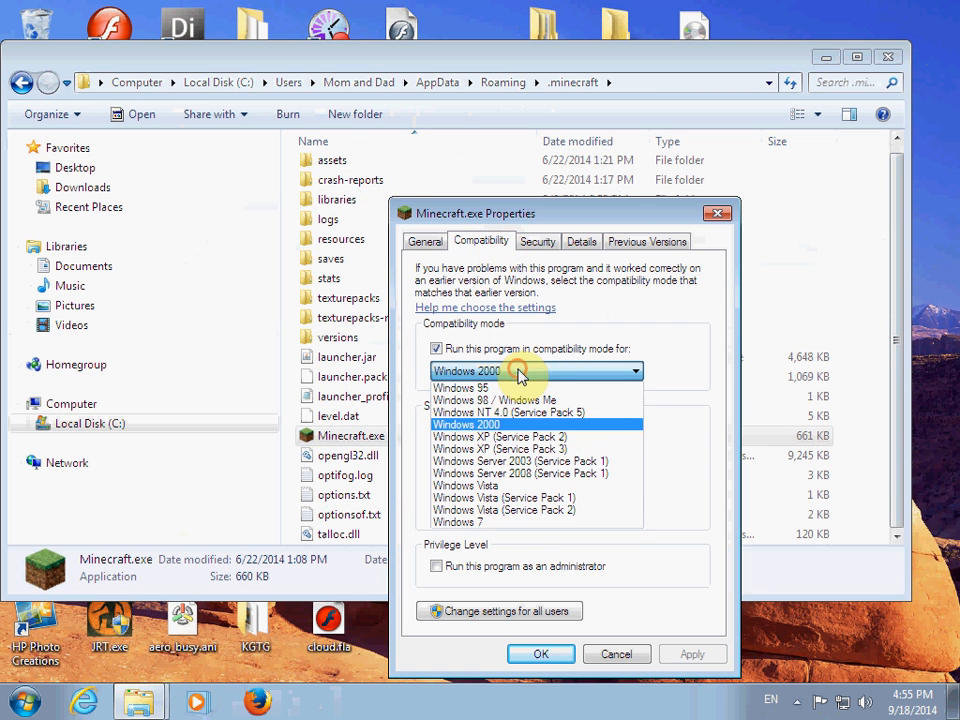
pyautogui.click(466, 424)
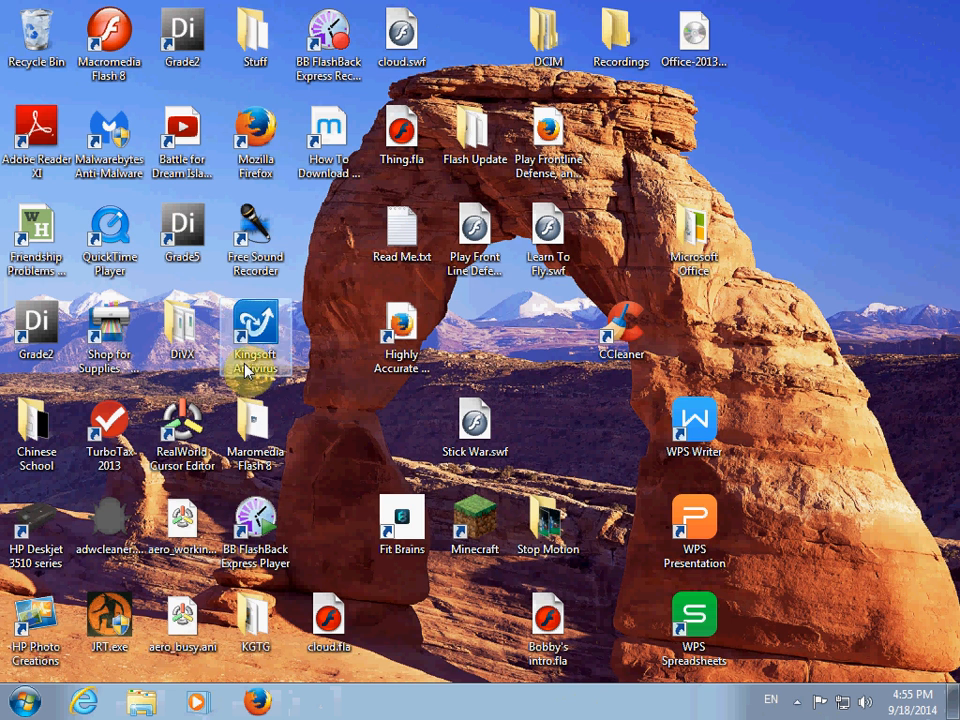
pyautogui.moveTo(470, 490)
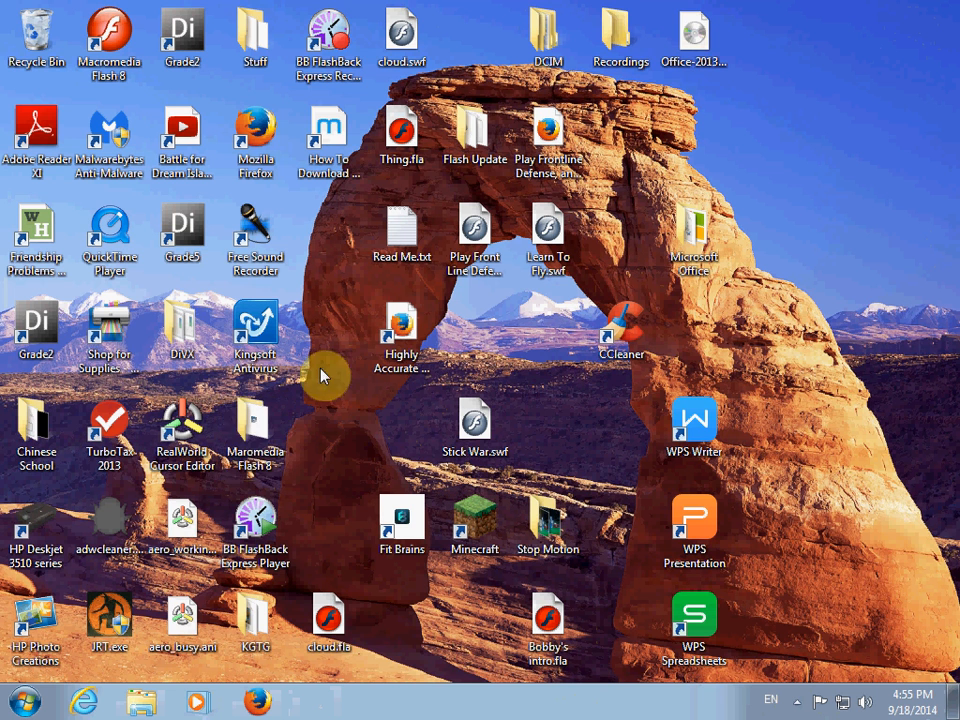
pyautogui.moveTo(856, 380)
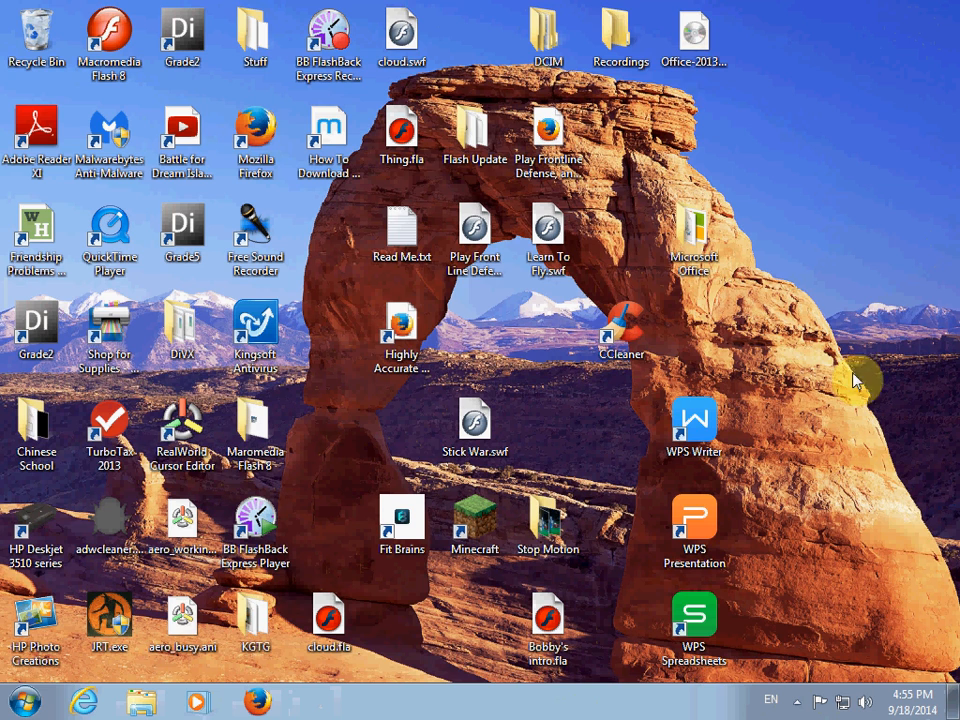
pyautogui.moveTo(78, 592)
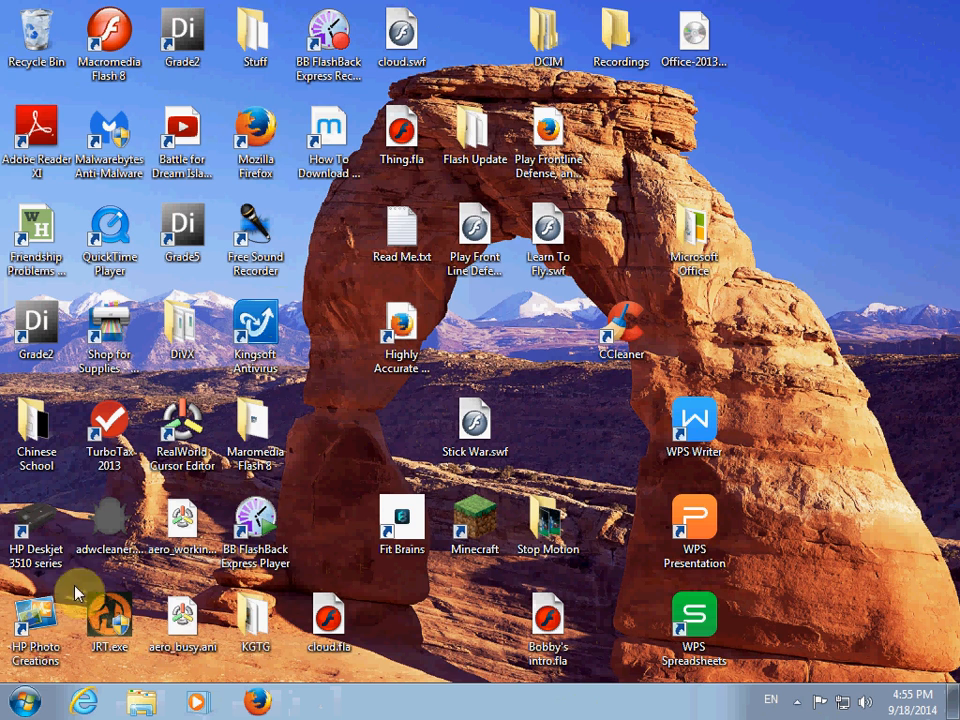
# Step: Copy opengl32.dll and talloc.dll from the mesa_32 folder inside Stuff
pyautogui.doubleClick(256, 36)
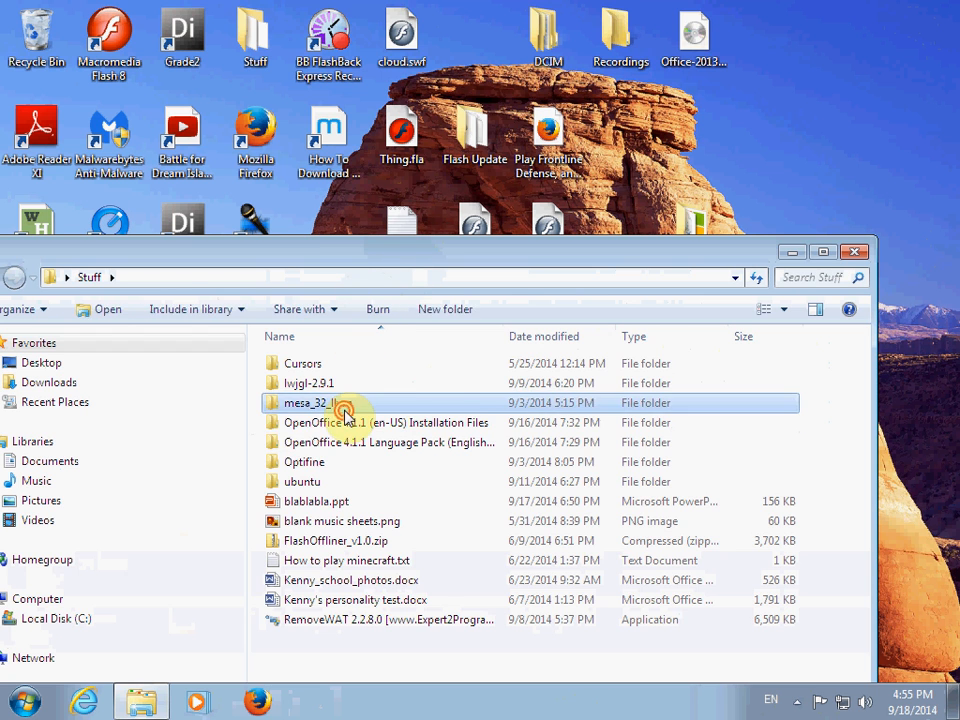
pyautogui.doubleClick(310, 402)
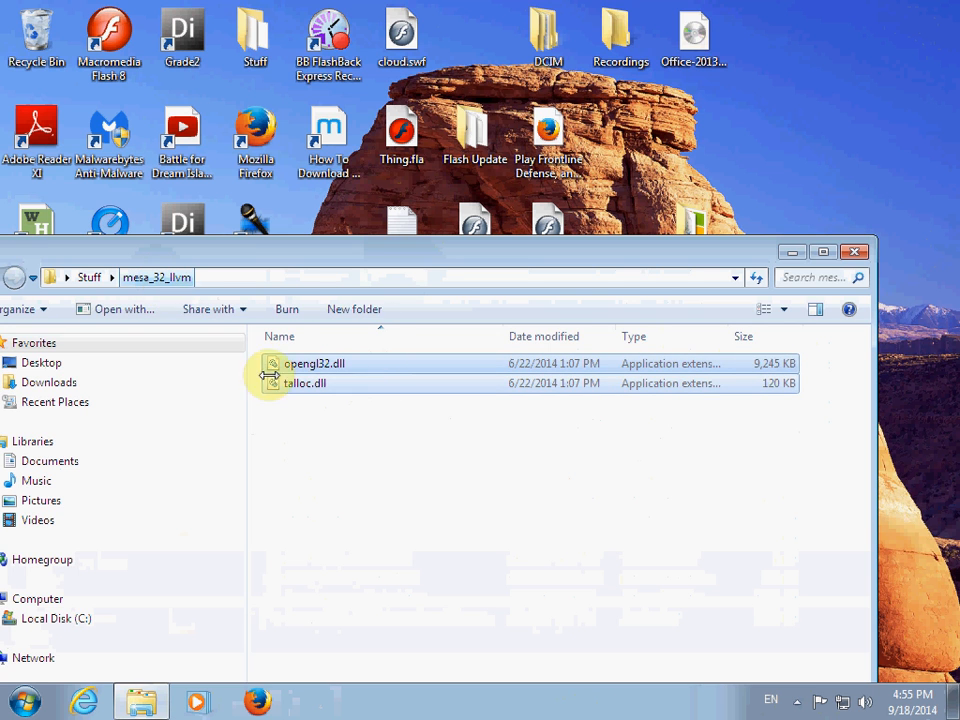
pyautogui.click(398, 444)
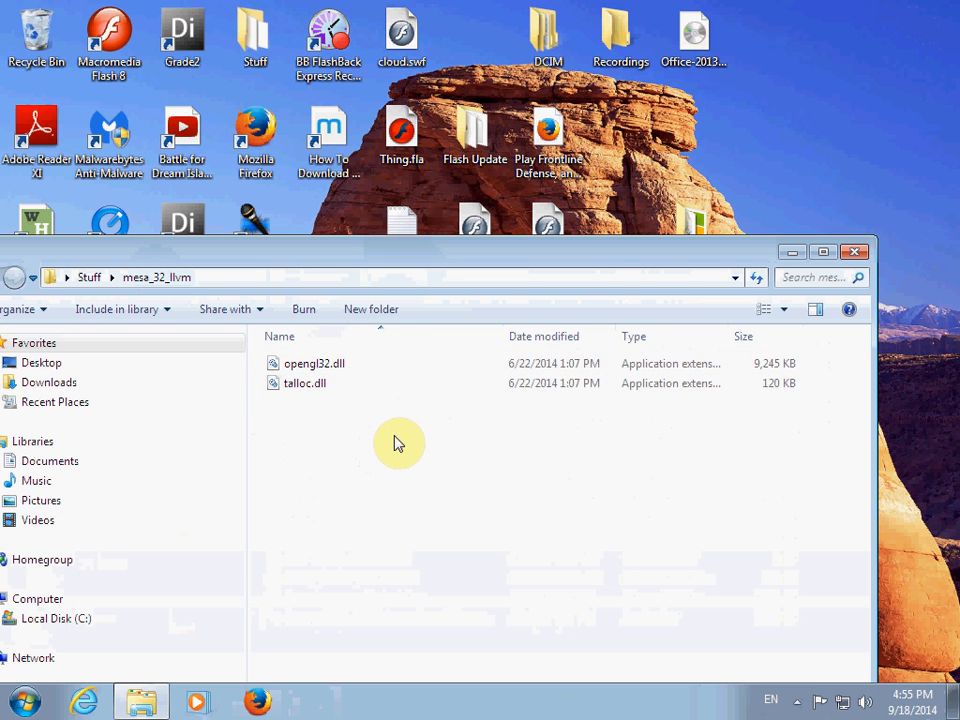
pyautogui.rightClick(316, 364)
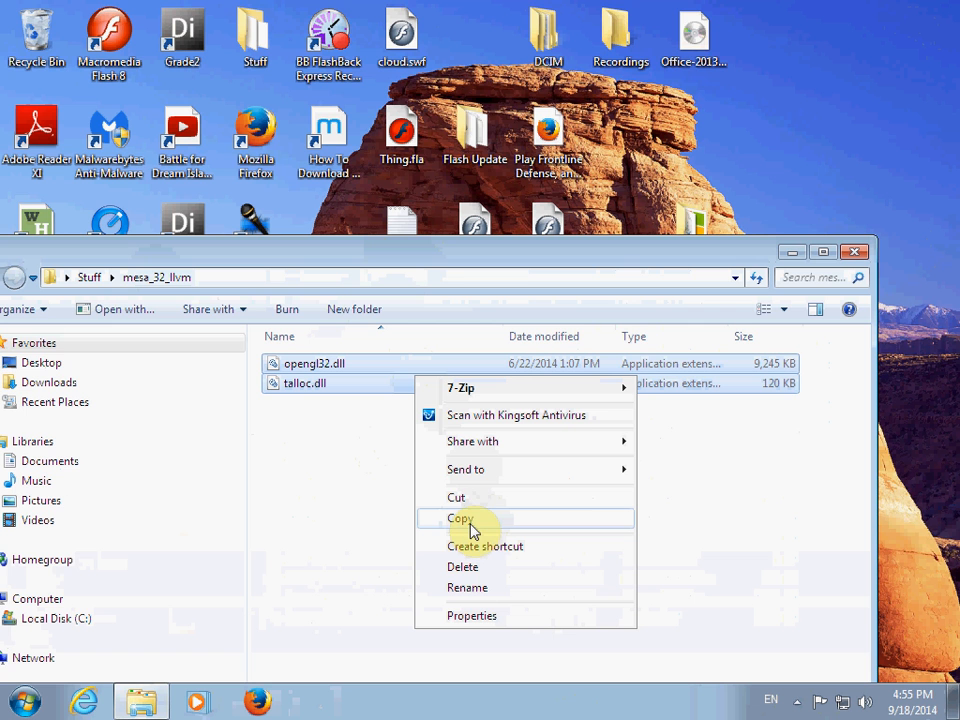
pyautogui.click(460, 518)
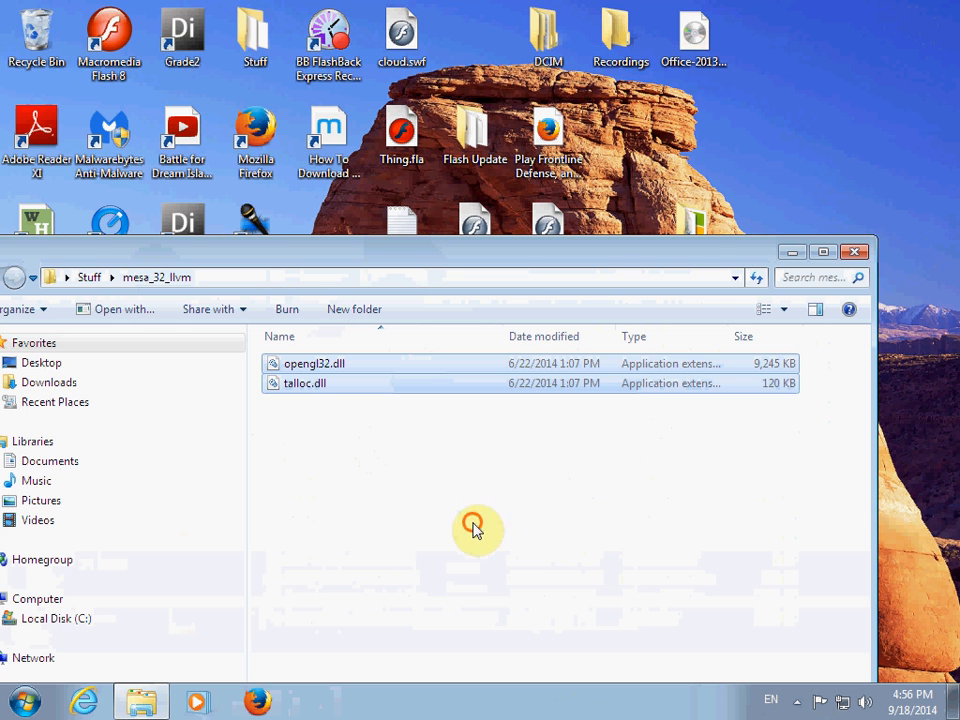
pyautogui.click(22, 700)
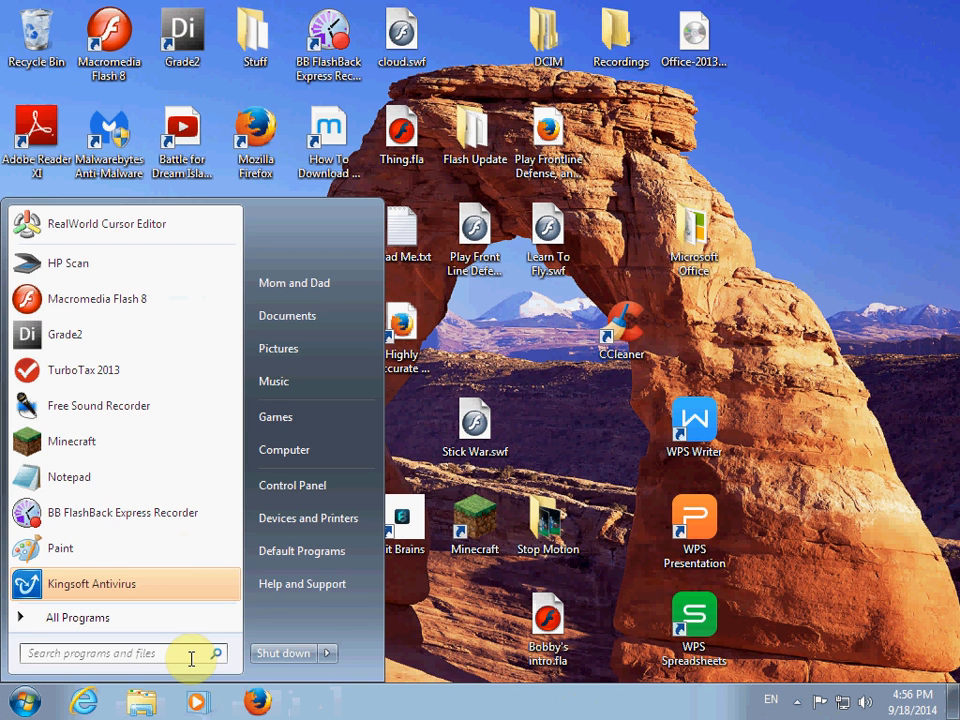
# Step: Paste the two Mesa DLLs into the .minecraft folder found via %appdata
pyautogui.write('%appdata')
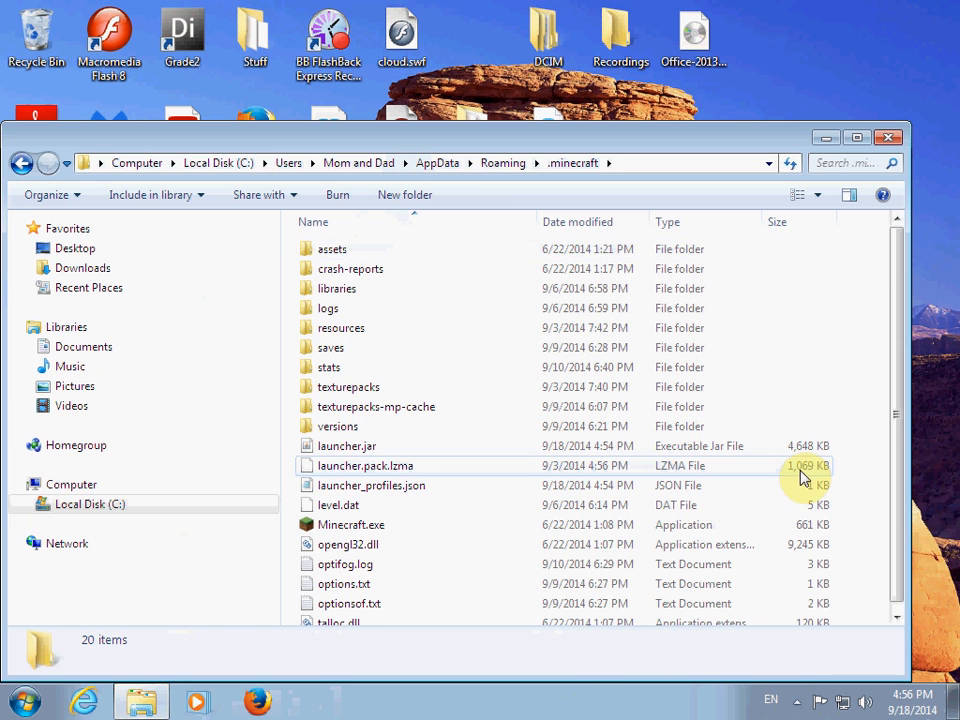
pyautogui.scroll(-3)
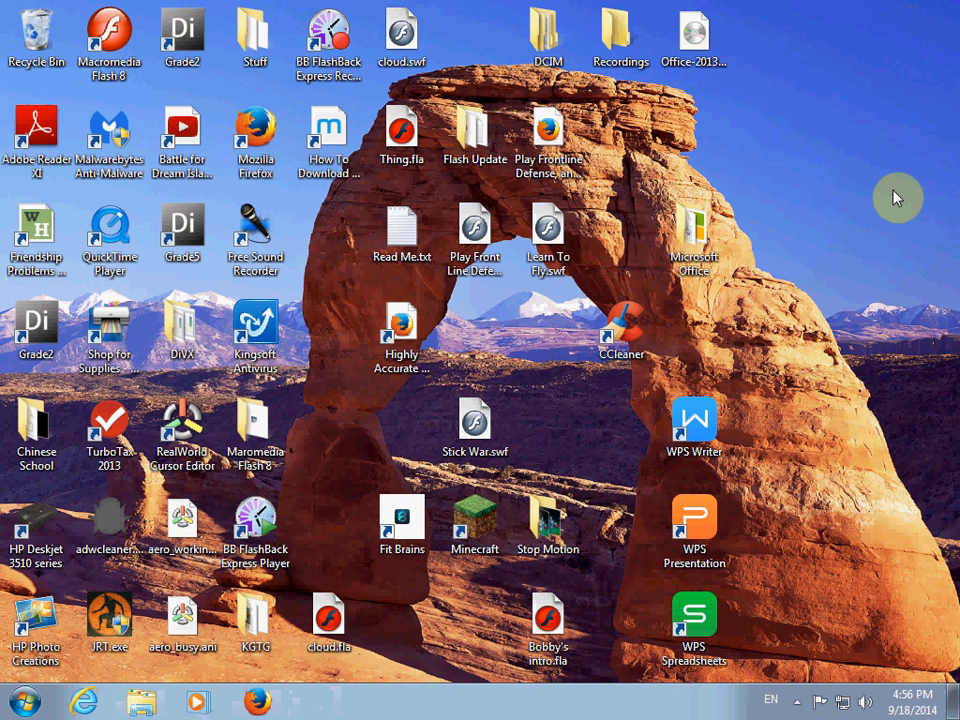
# Step: Start the Minecraft launcher from the desktop shortcut and hit Play on the current profile
pyautogui.doubleClick(474, 516)
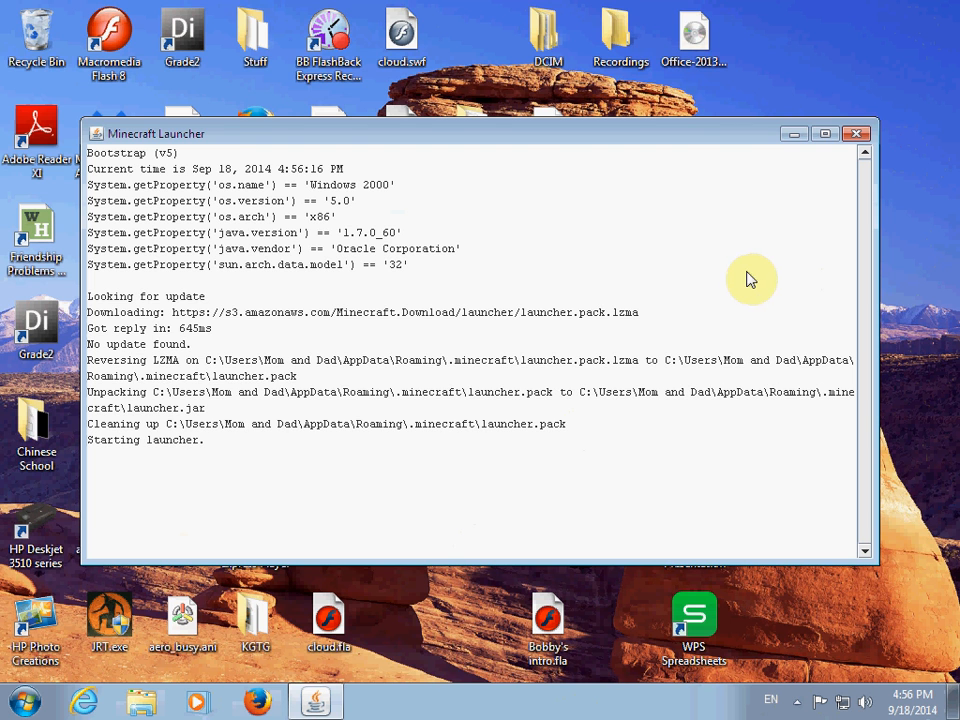
pyautogui.moveTo(318, 200)
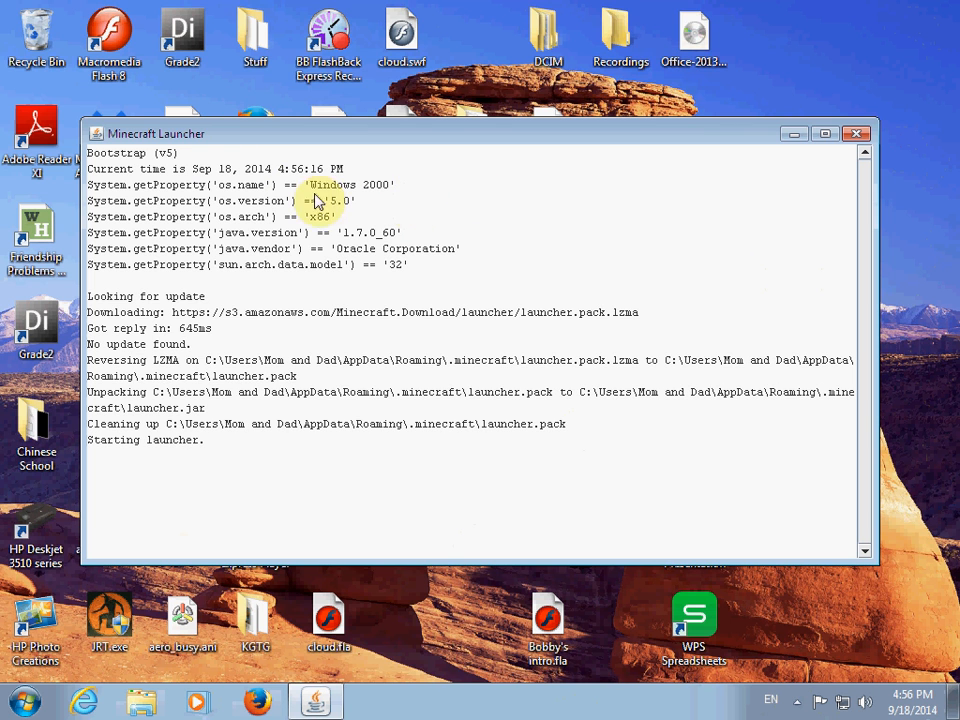
pyautogui.moveTo(410, 236)
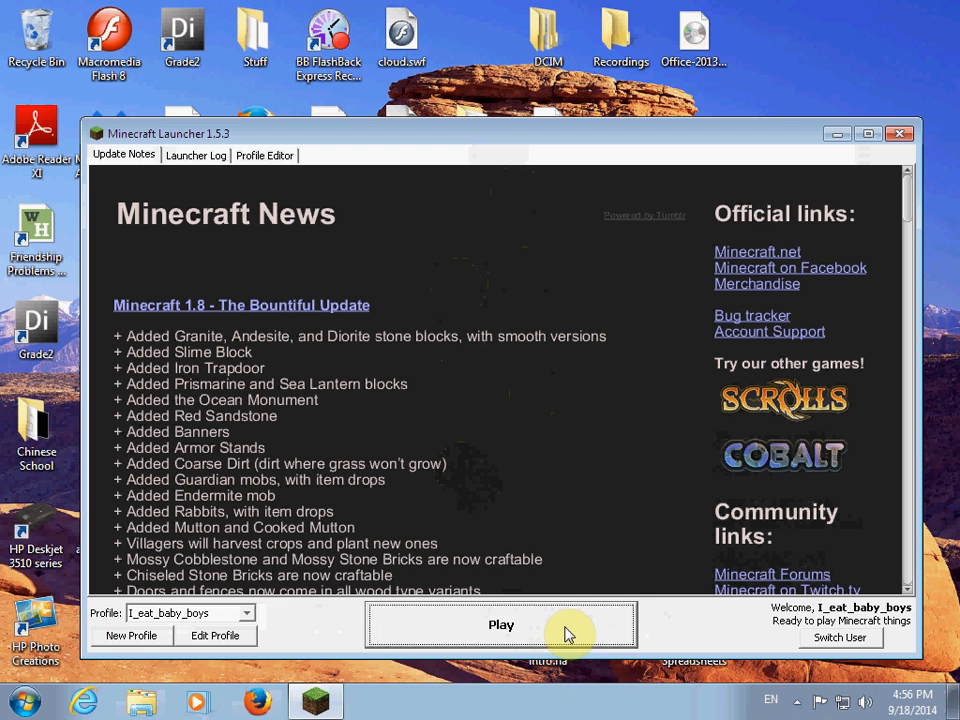
pyautogui.click(500, 624)
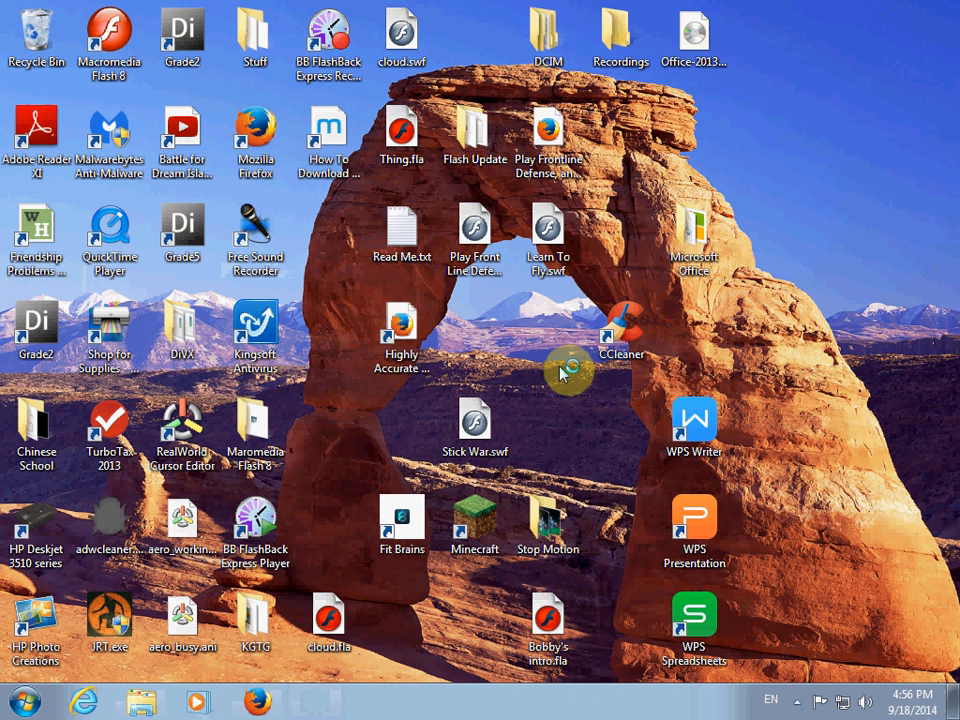
pyautogui.doubleClick(474, 516)
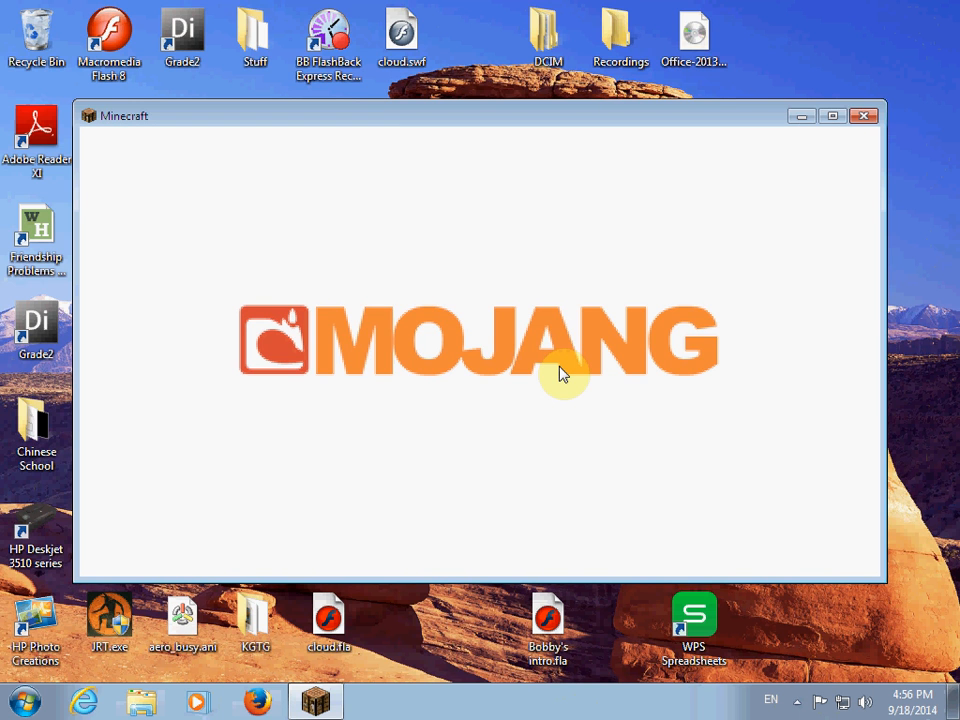
pyautogui.moveTo(192, 504)
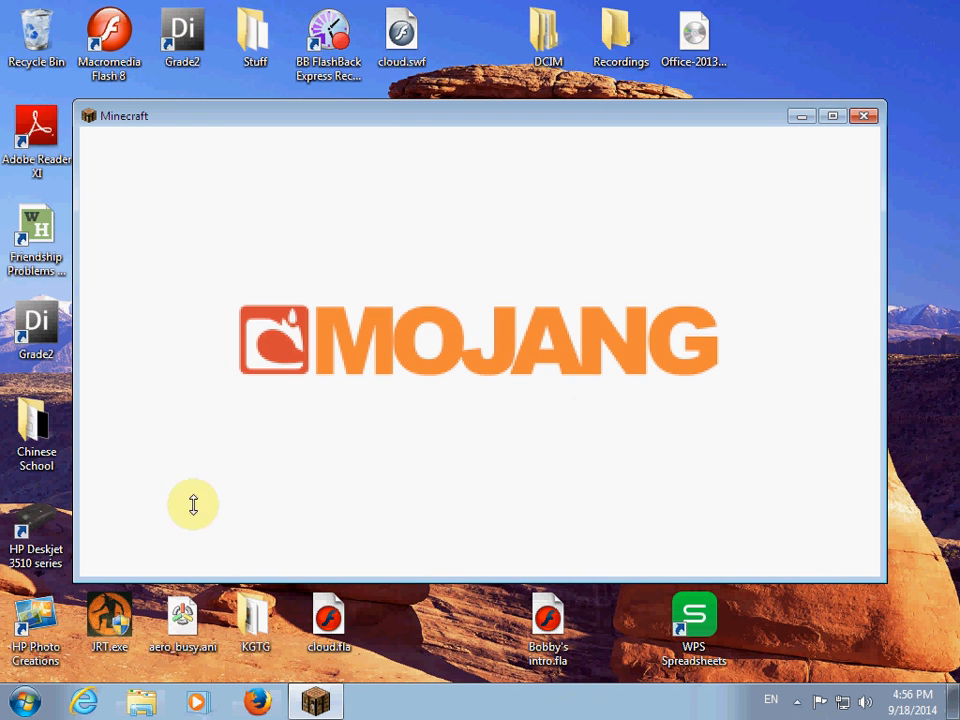
pyautogui.moveTo(828, 116)
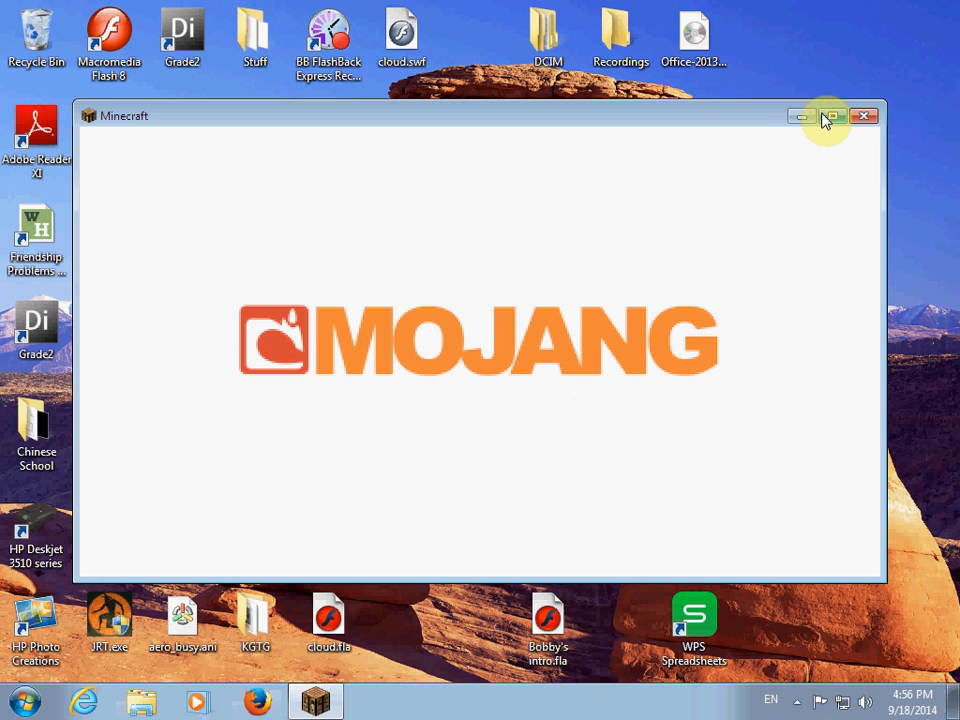
pyautogui.moveTo(830, 116)
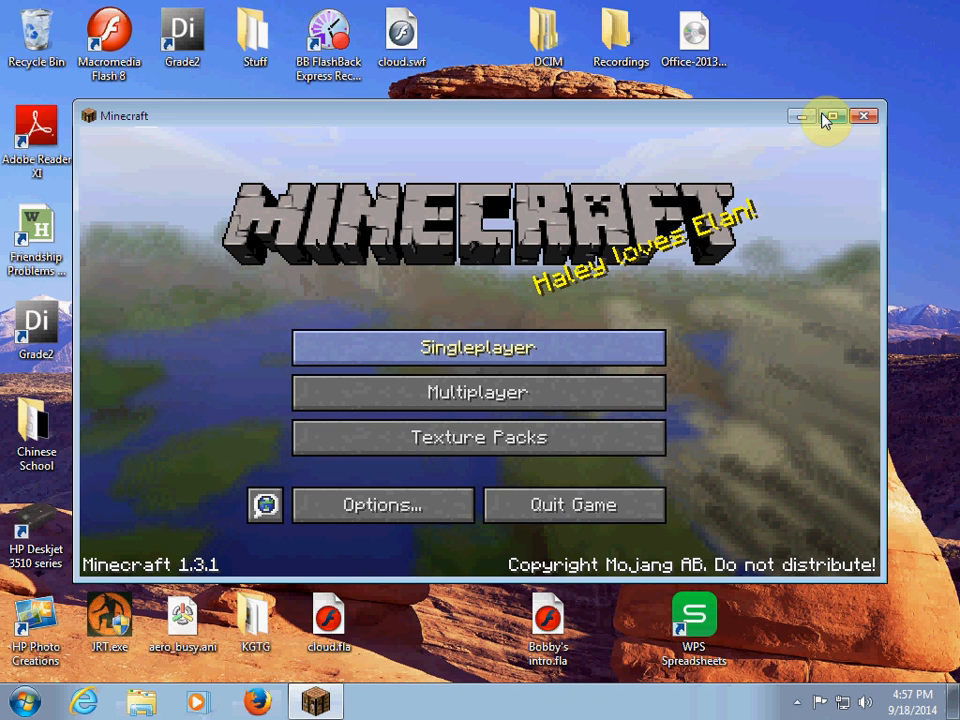
# Step: Maximize the game, browse Singleplayer worlds including release 1.31, and return to the title menu
pyautogui.click(832, 116)
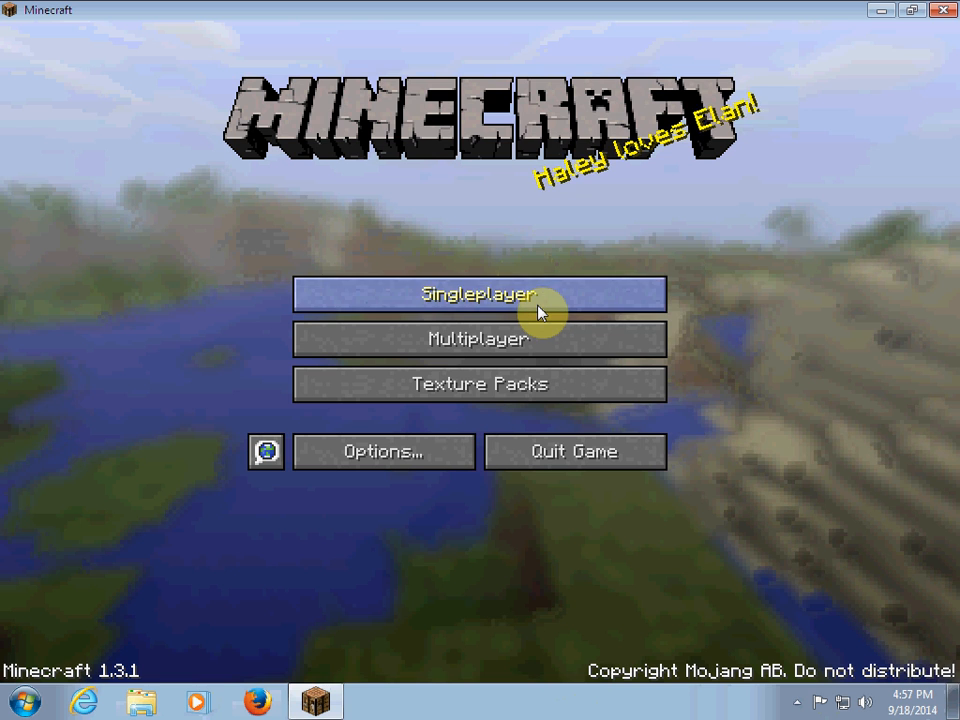
pyautogui.click(480, 294)
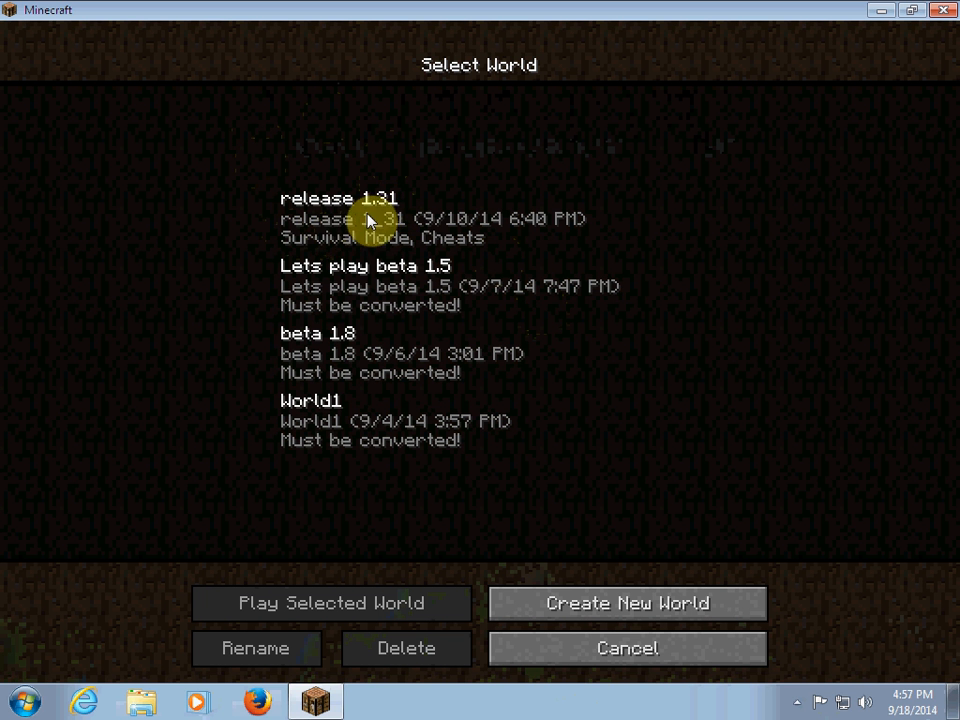
pyautogui.click(370, 218)
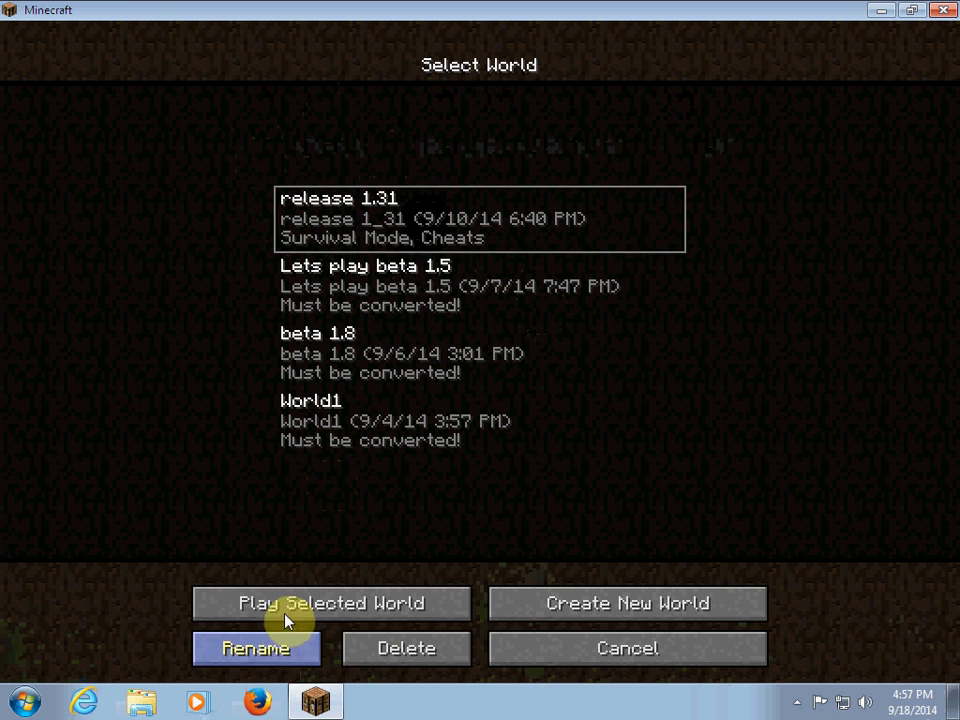
pyautogui.click(332, 604)
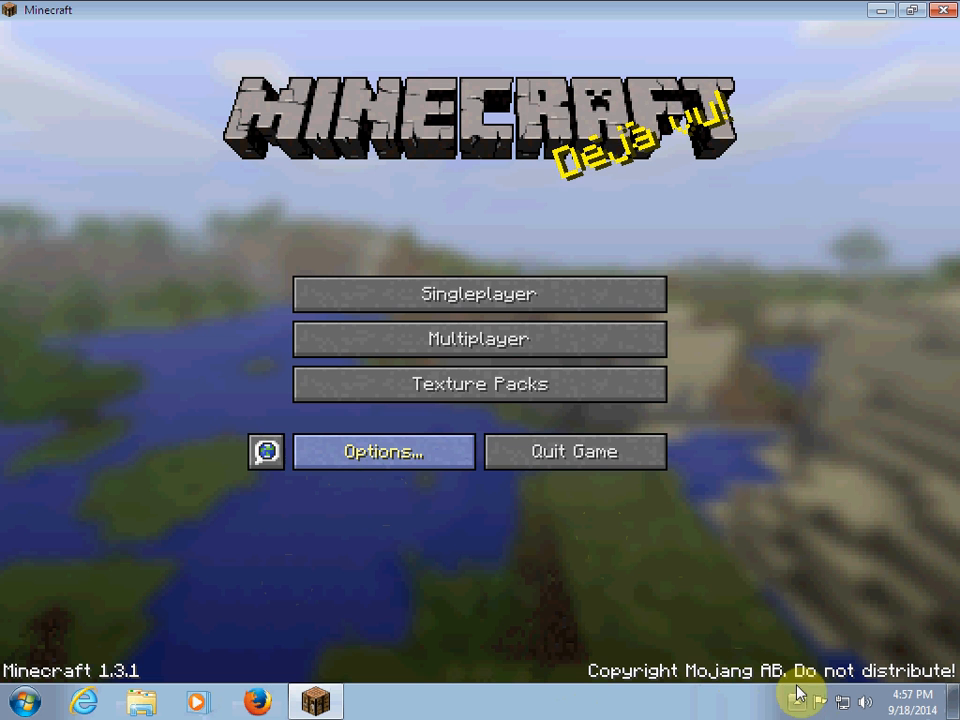
pyautogui.moveTo(500, 368)
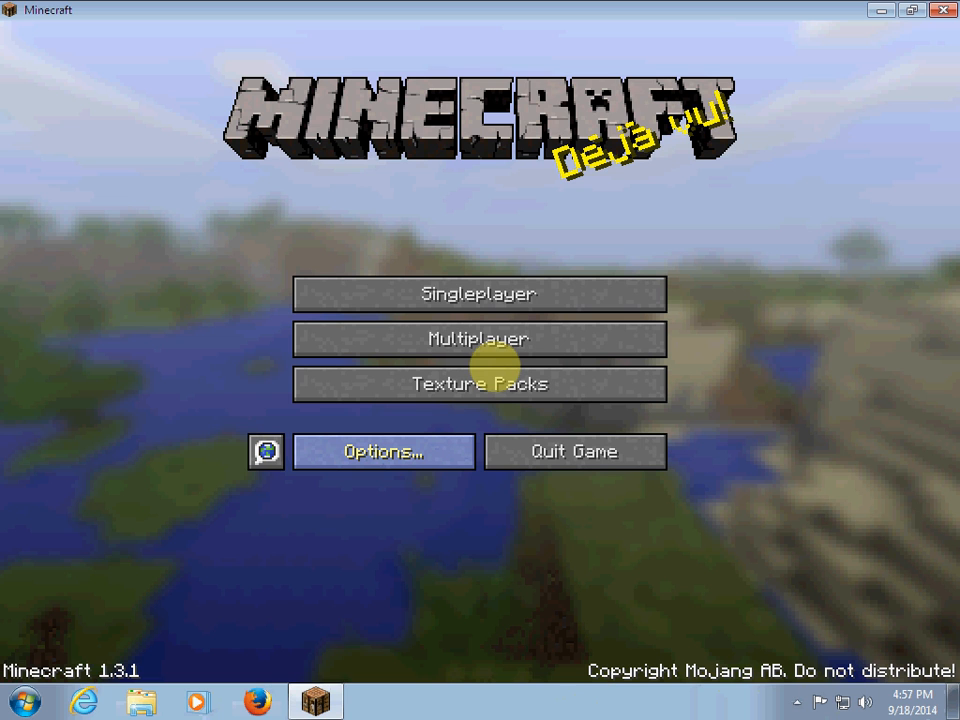
# Step: Enter the saved survival world and check the inventory before exploring the caves
pyautogui.click(480, 292)
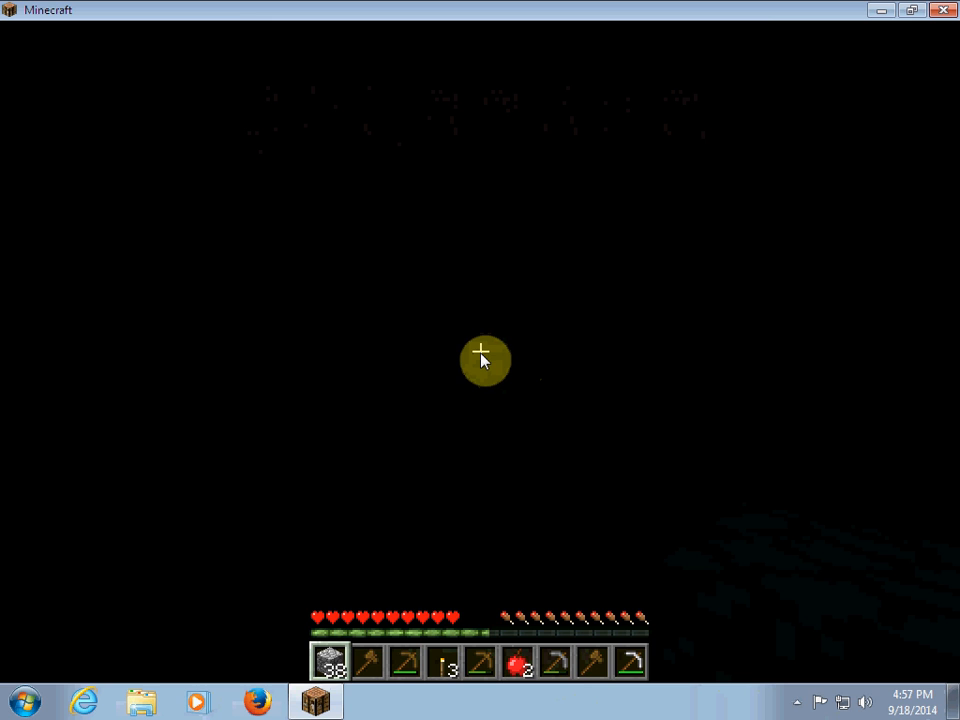
pyautogui.press('e')
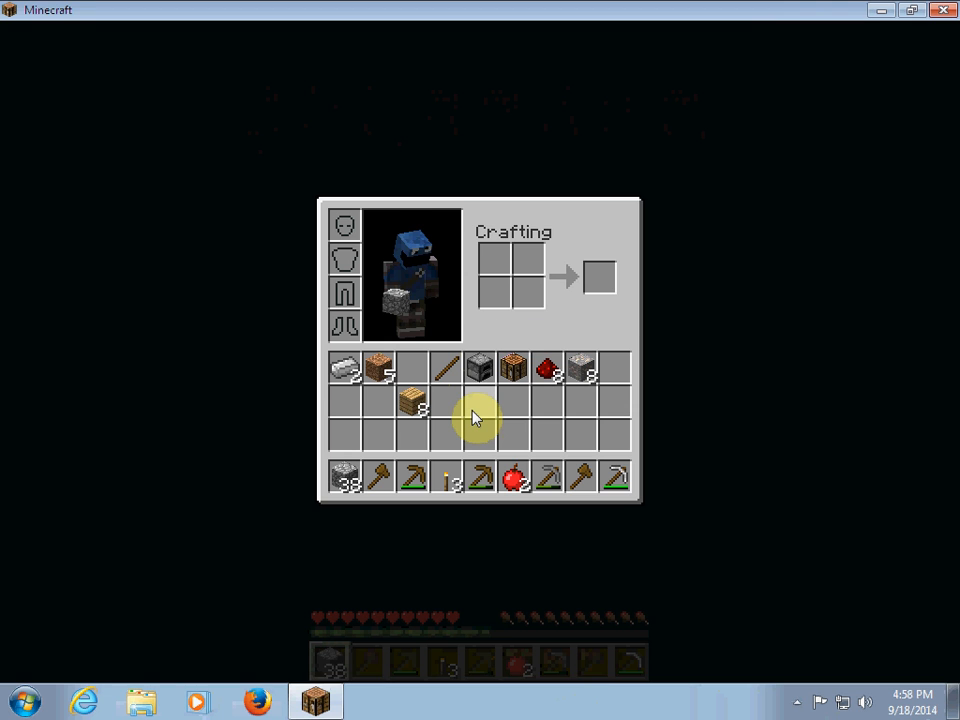
pyautogui.press('Escape')
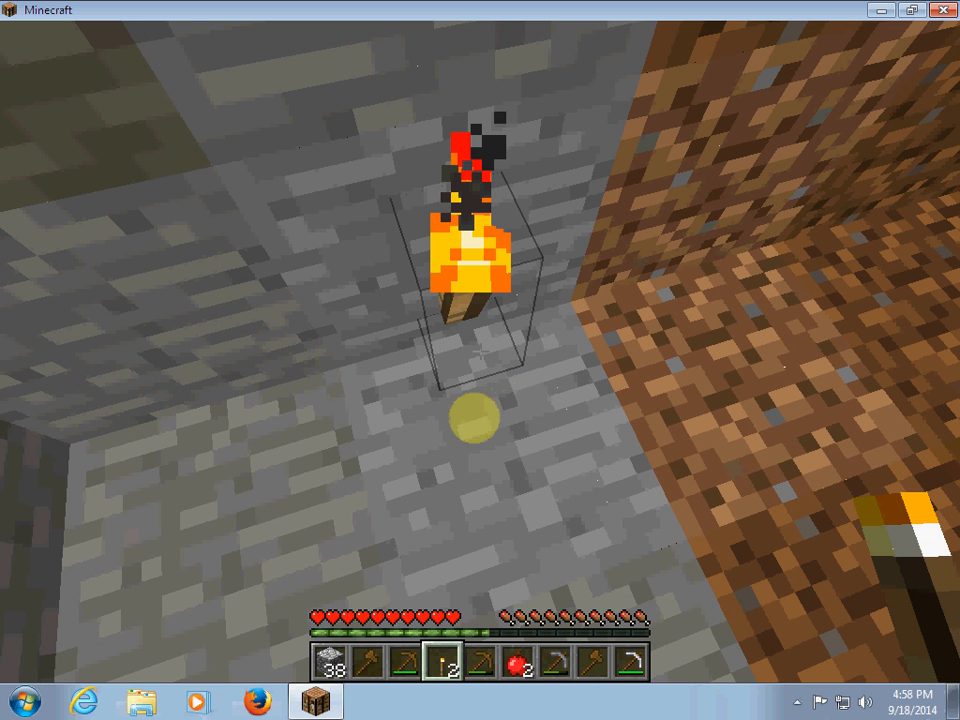
pyautogui.moveTo(480, 360)
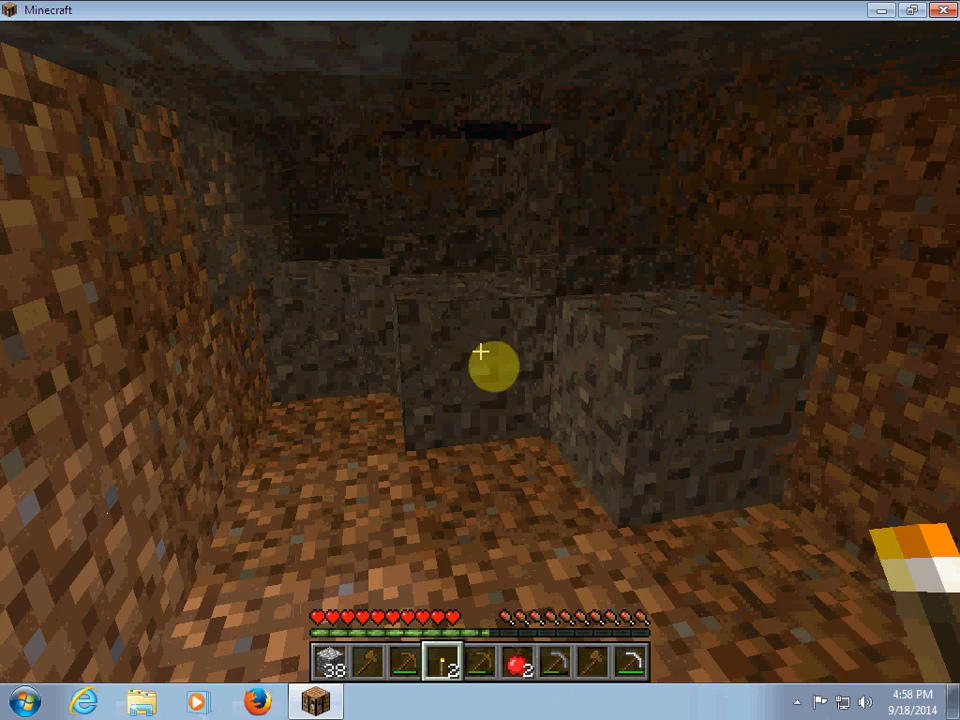
pyautogui.moveTo(480, 352)
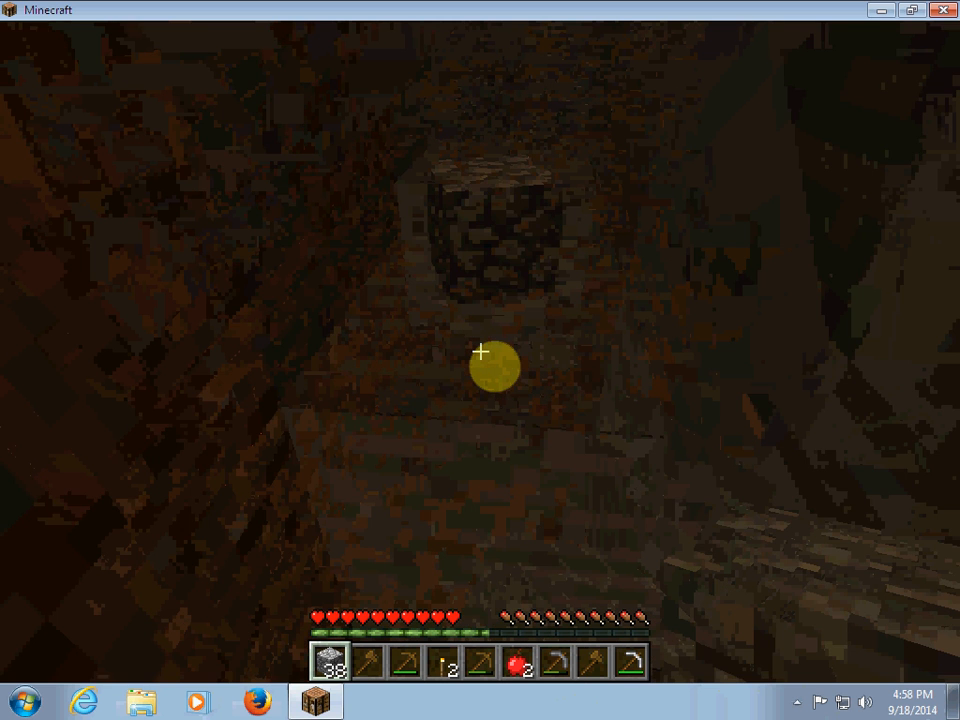
pyautogui.moveTo(480, 352)
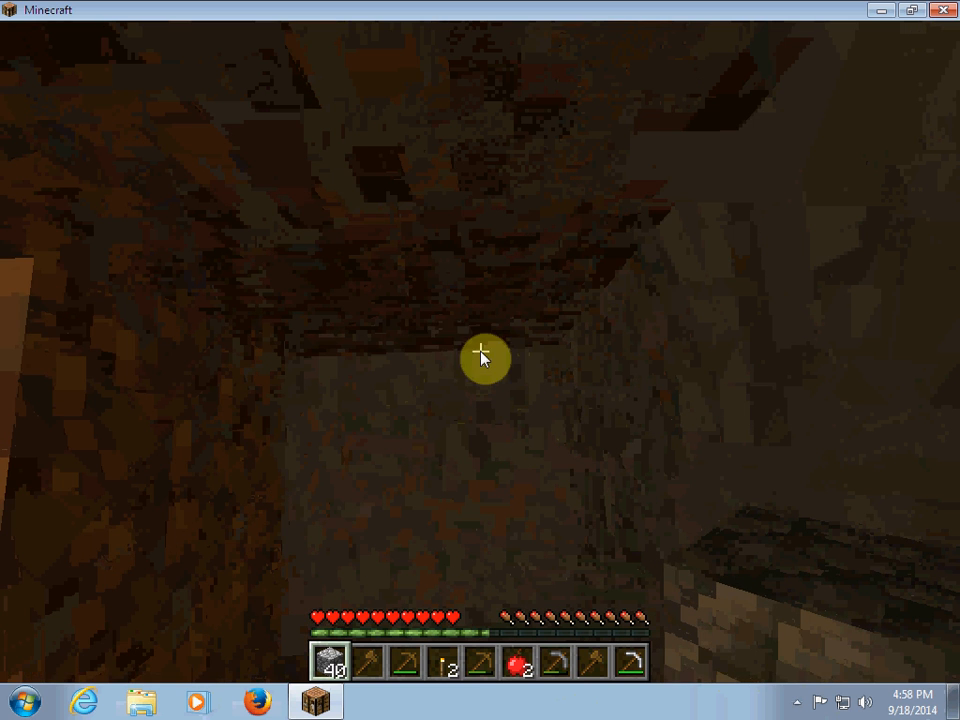
# Step: Save and Quit to Title from the game menu
pyautogui.press('Escape')
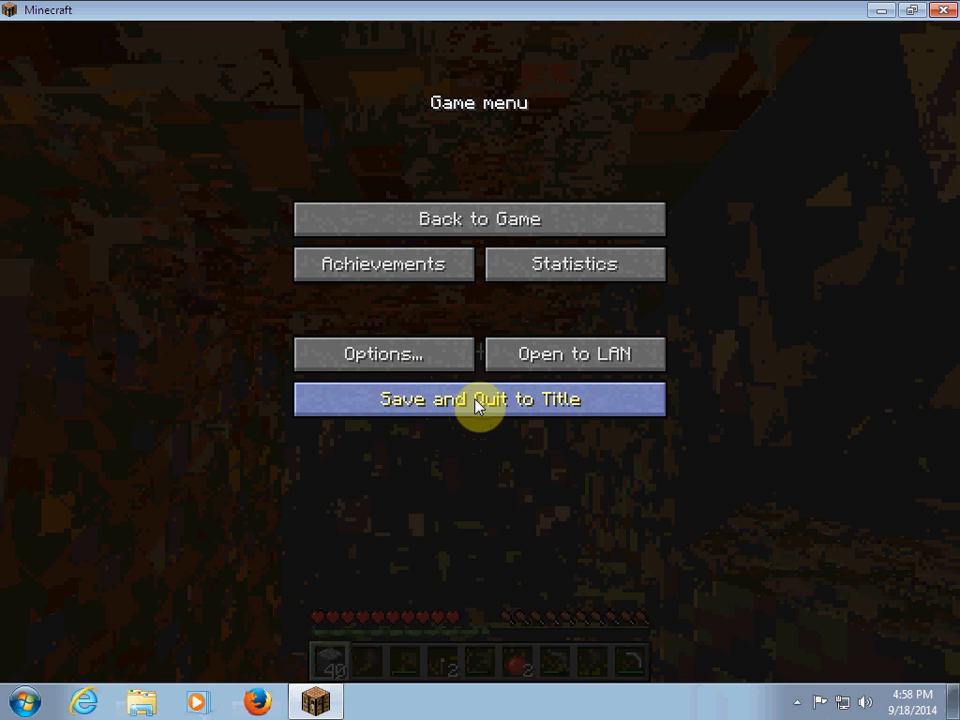
pyautogui.moveTo(630, 352)
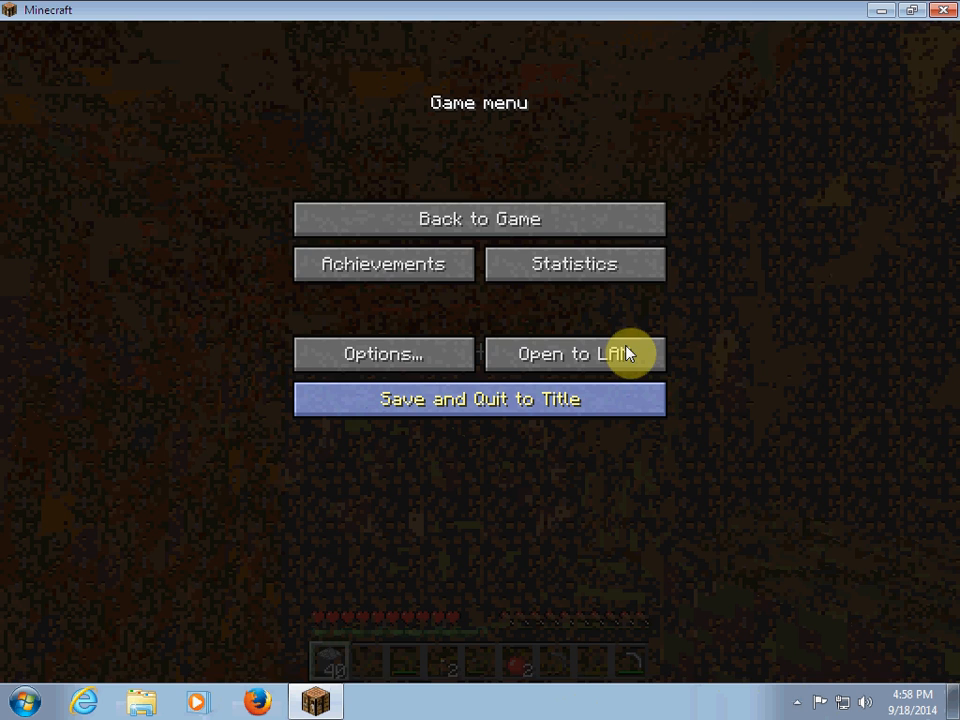
pyautogui.click(480, 398)
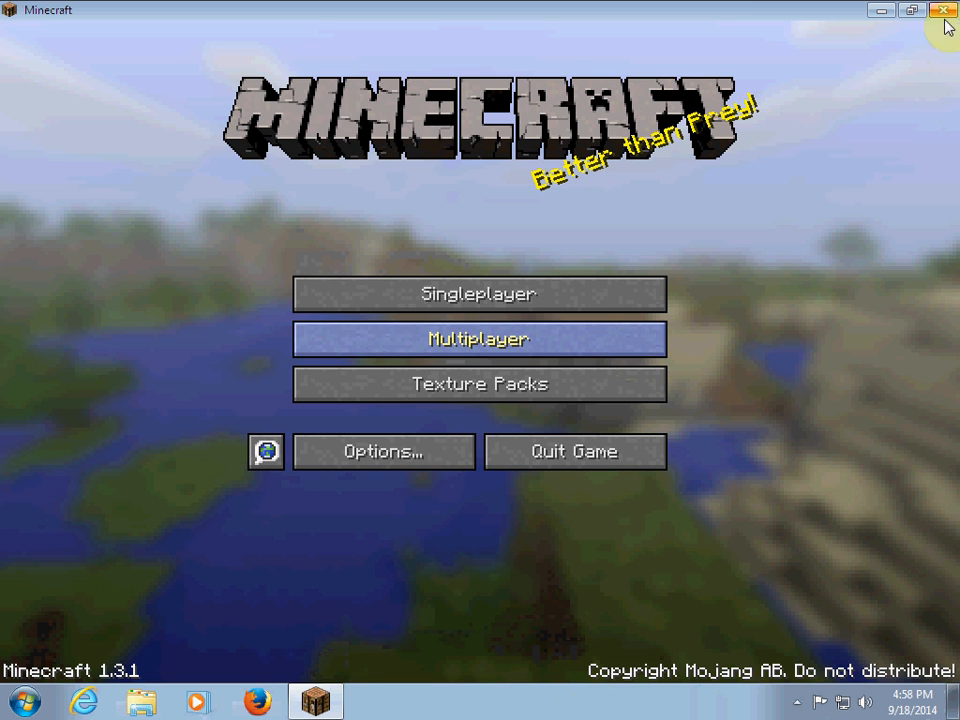